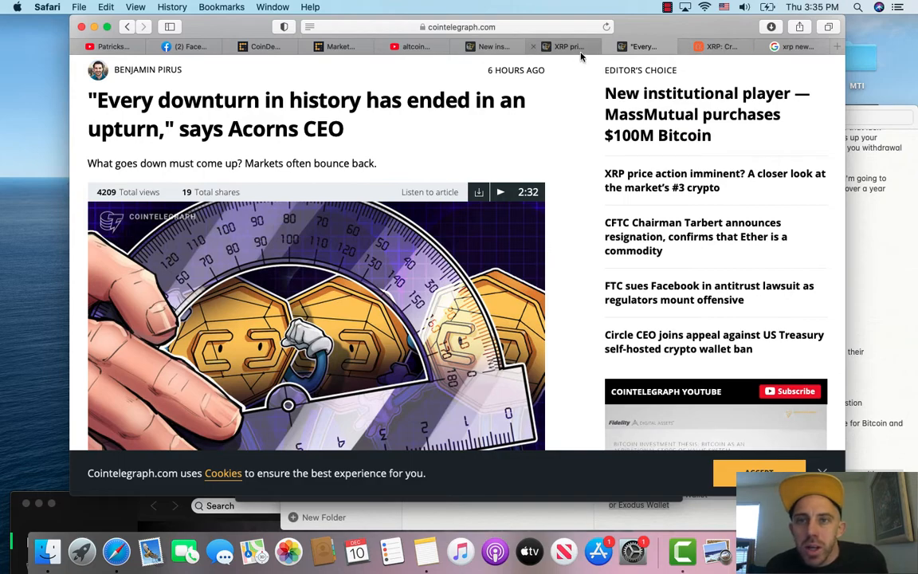
Read down the MassMutual $100M Bitcoin article to the institutional adoption paragraph.
scroll(down, 3)
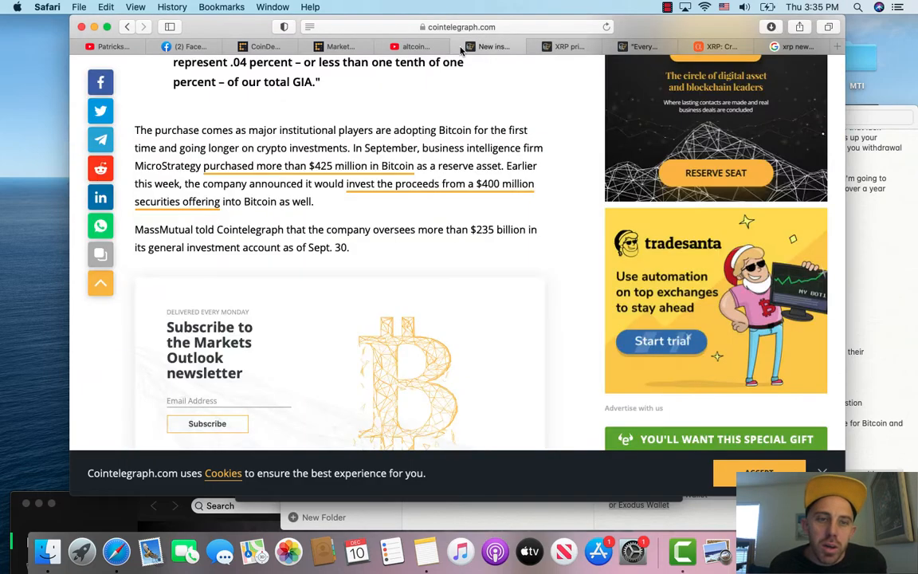
scroll(up, 3)
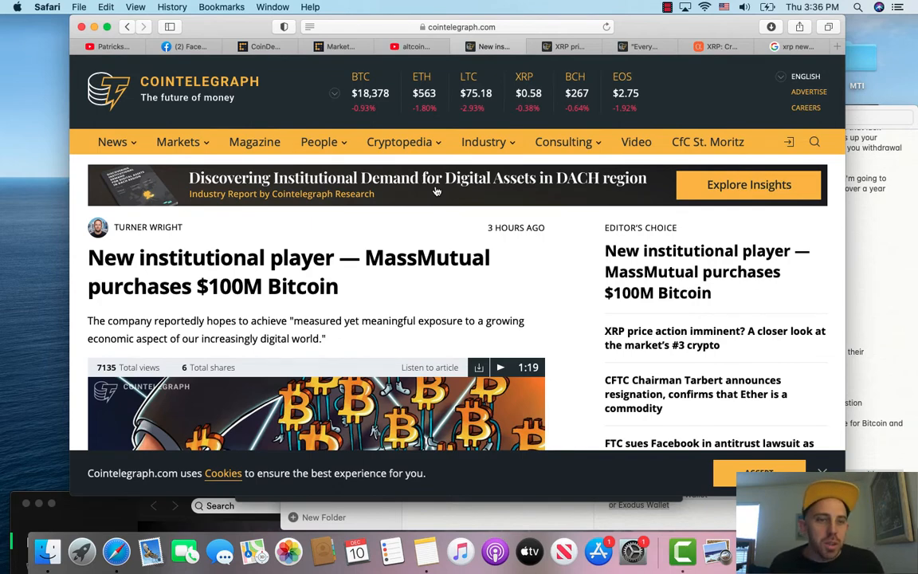
scroll(down, 3)
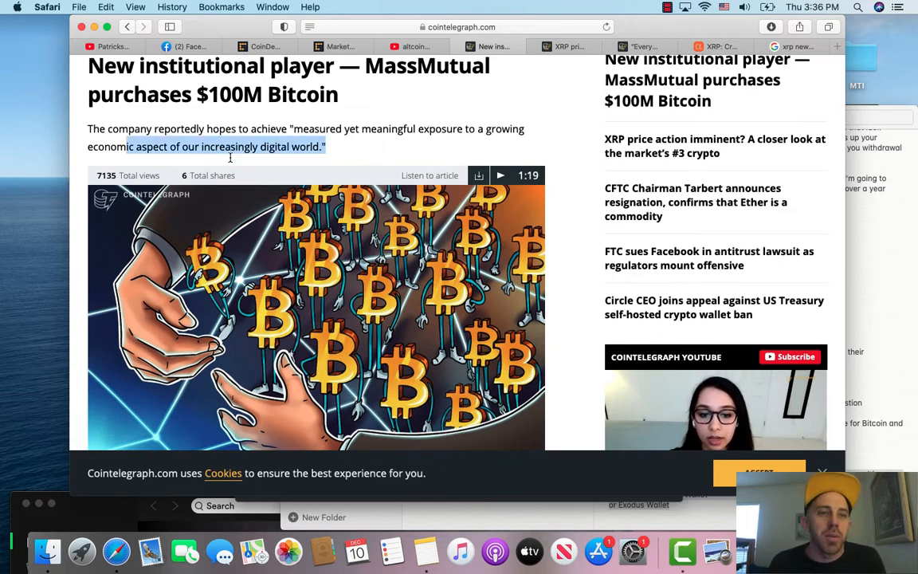
scroll(down, 3)
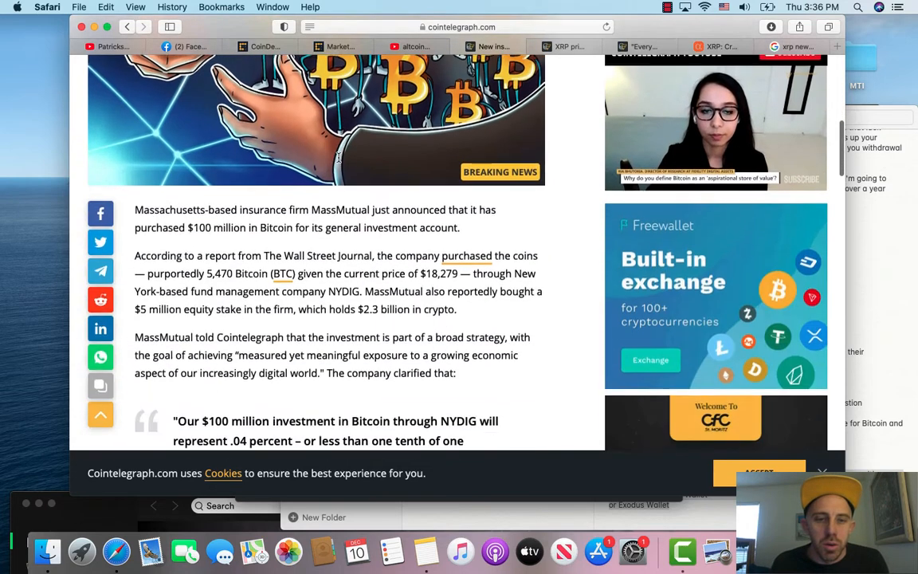
scroll(down, 3)
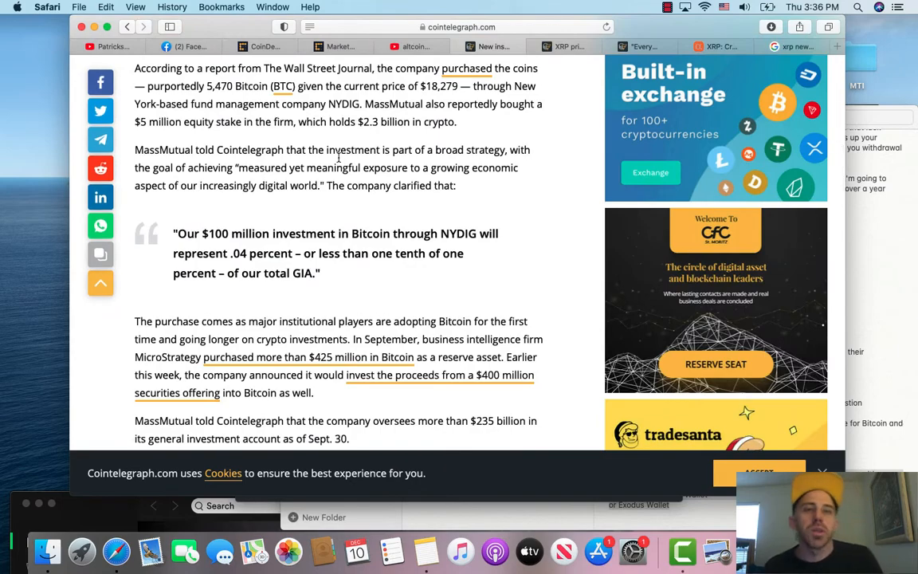
mouse_move(330, 298)
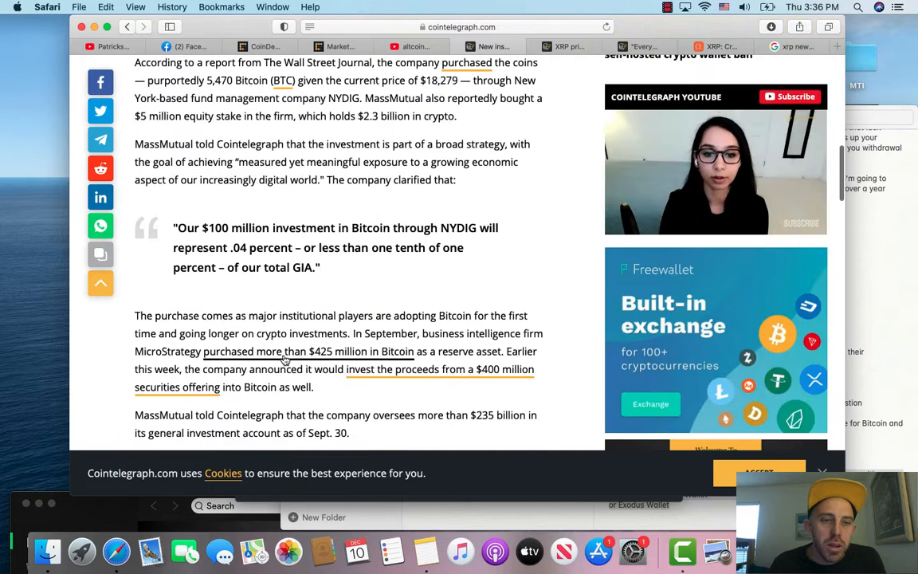
scroll(down, 3)
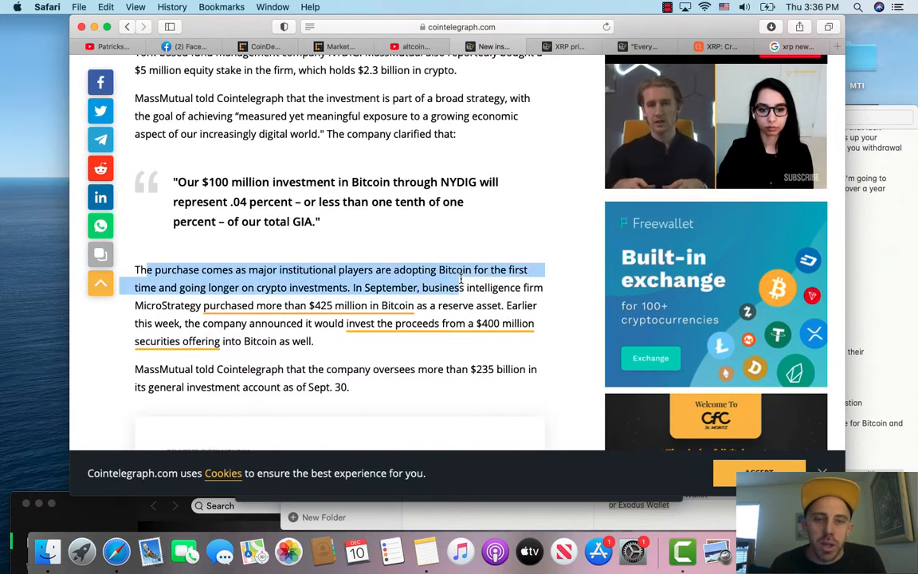
Highlight the sentence on institutional players adopting Bitcoin, then clear it.
drag(460, 287, 227, 306)
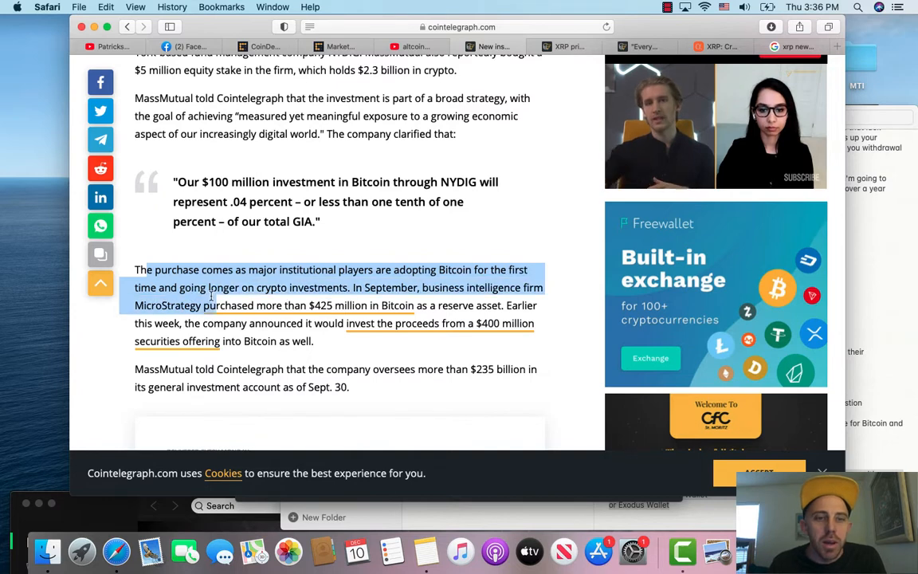
click(380, 295)
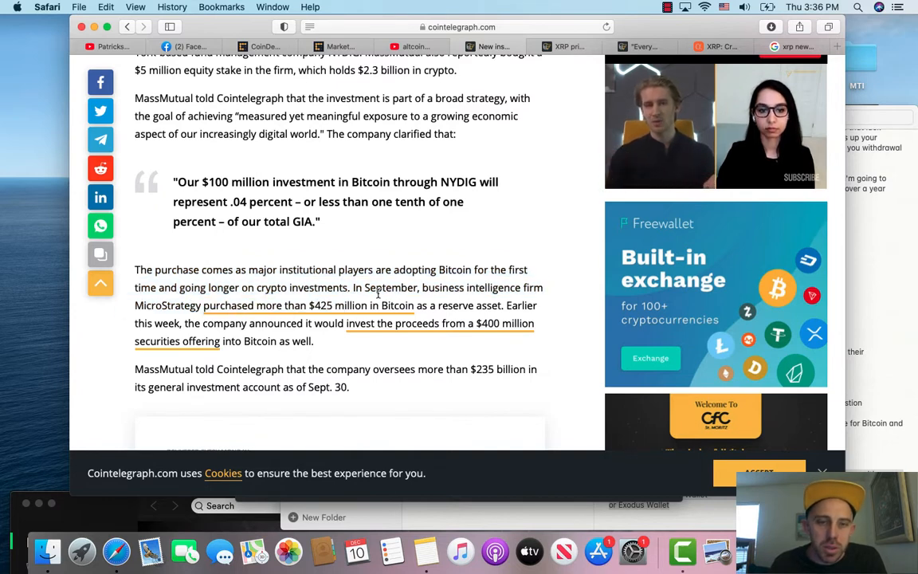
Highlight the MicroStrategy passage, then switch to the CoinMarketCap tab.
drag(357, 287, 472, 306)
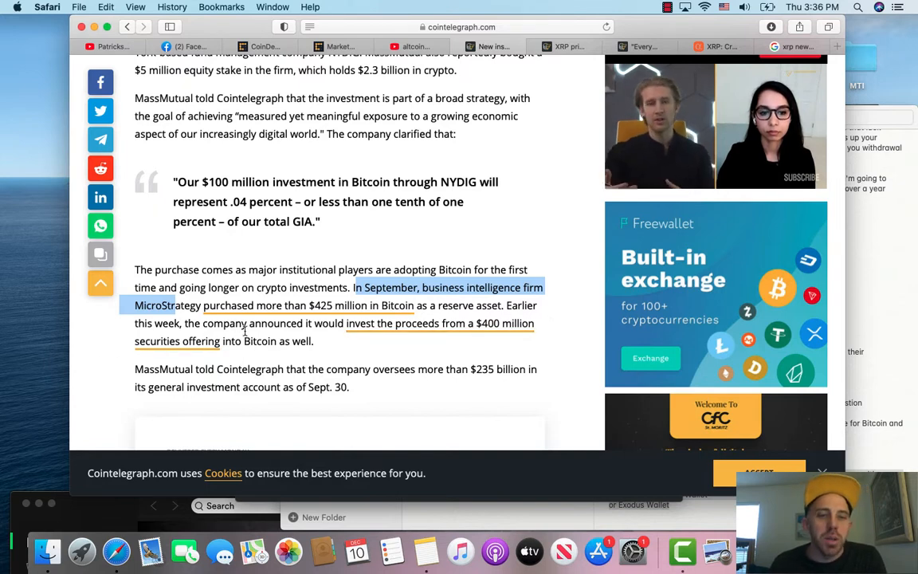
mouse_move(395, 333)
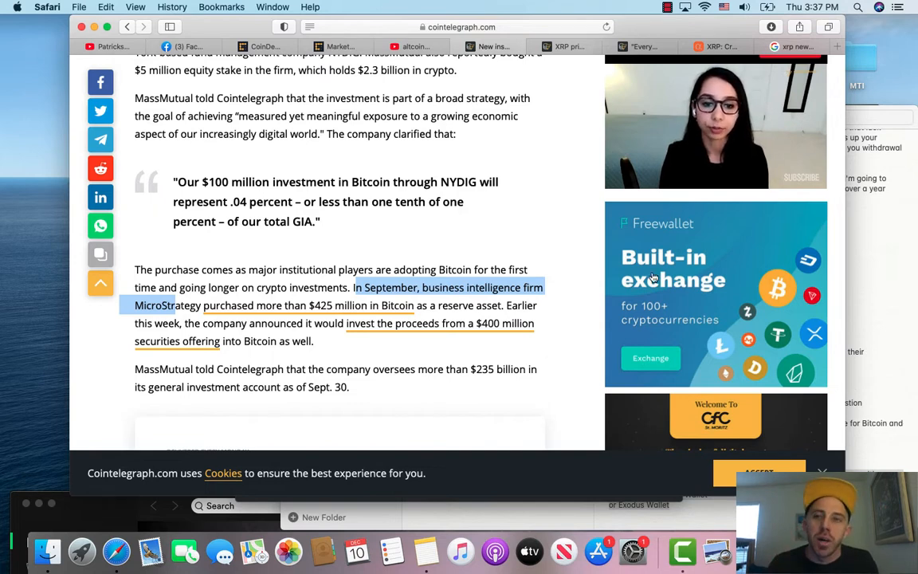
click(566, 46)
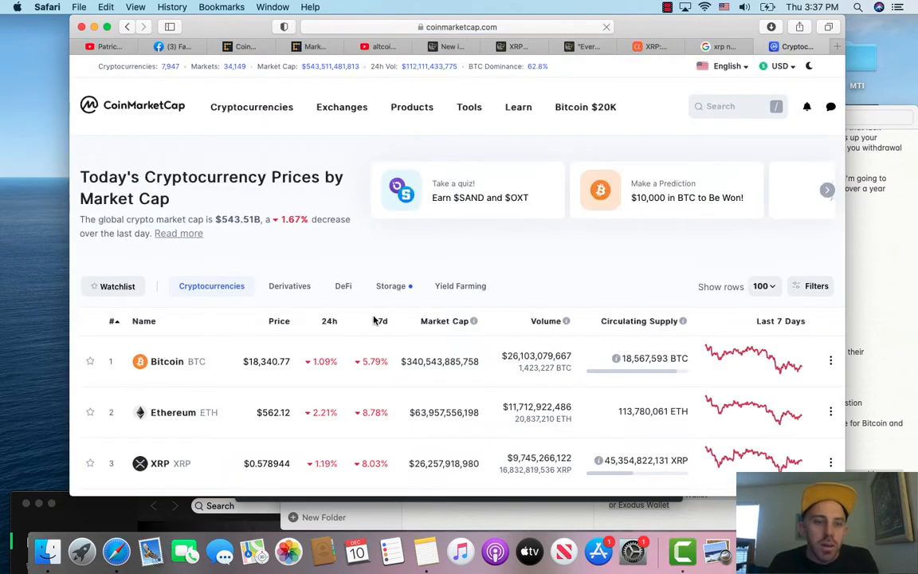
Scroll CoinMarketCap's prices table listing Bitcoin, Ethereum and XRP.
scroll(down, 3)
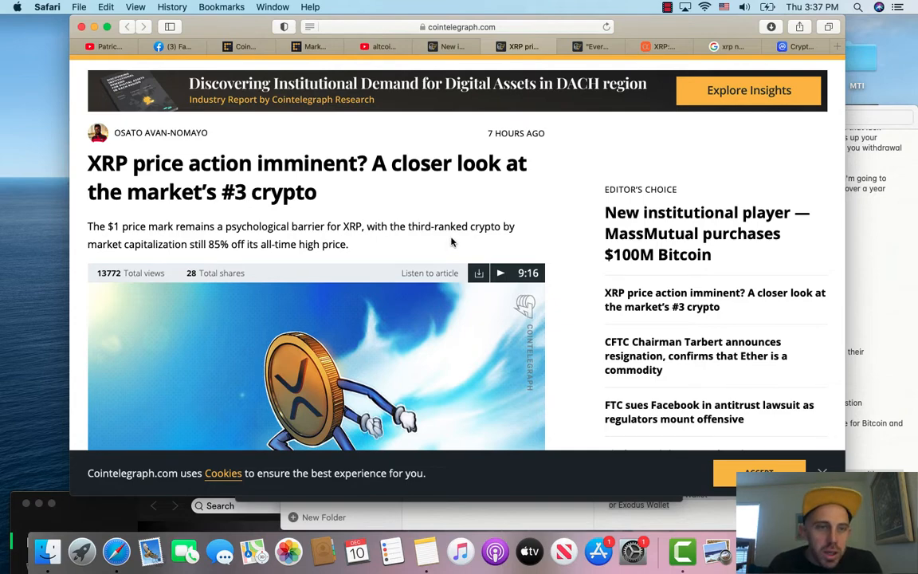
Read the XRP article into its paragraphs on Ripple and regulatory uncertainty.
scroll(down, 3)
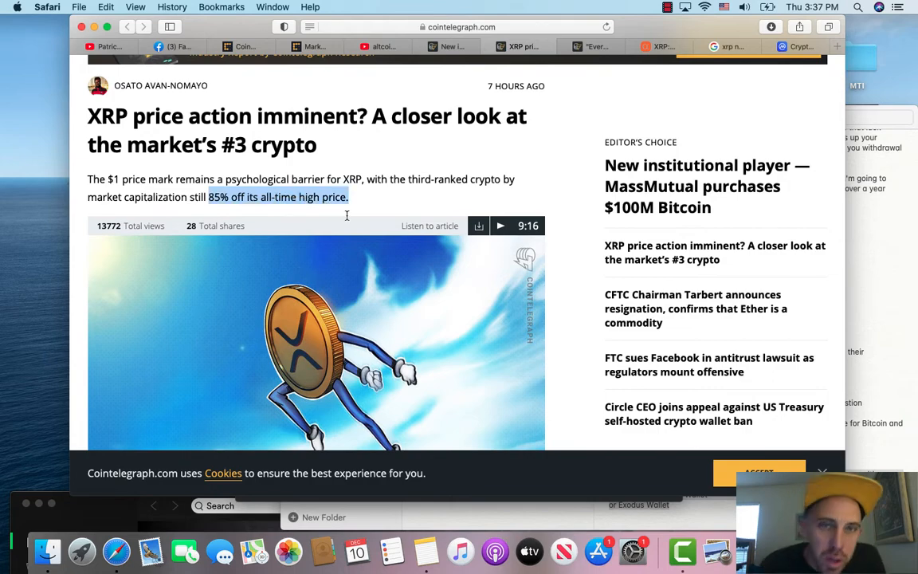
scroll(down, 3)
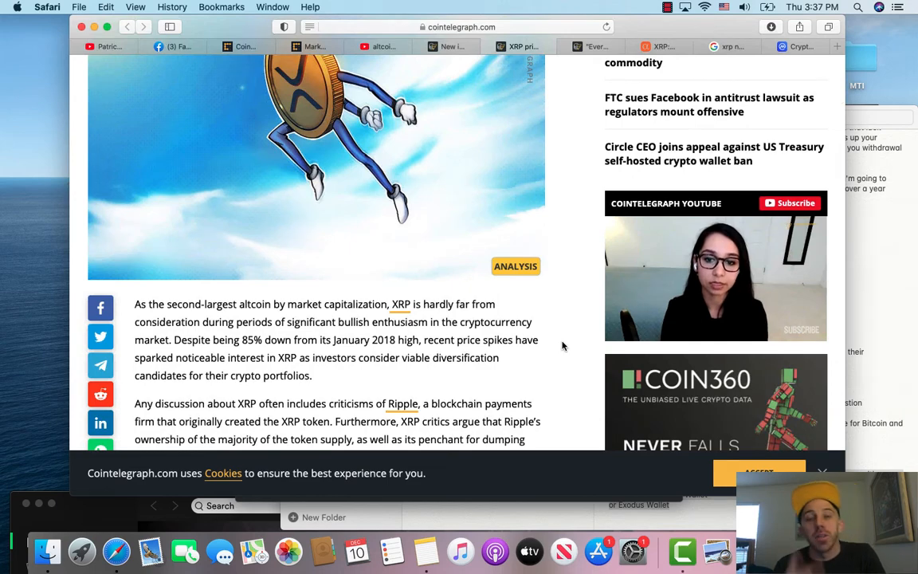
mouse_move(582, 367)
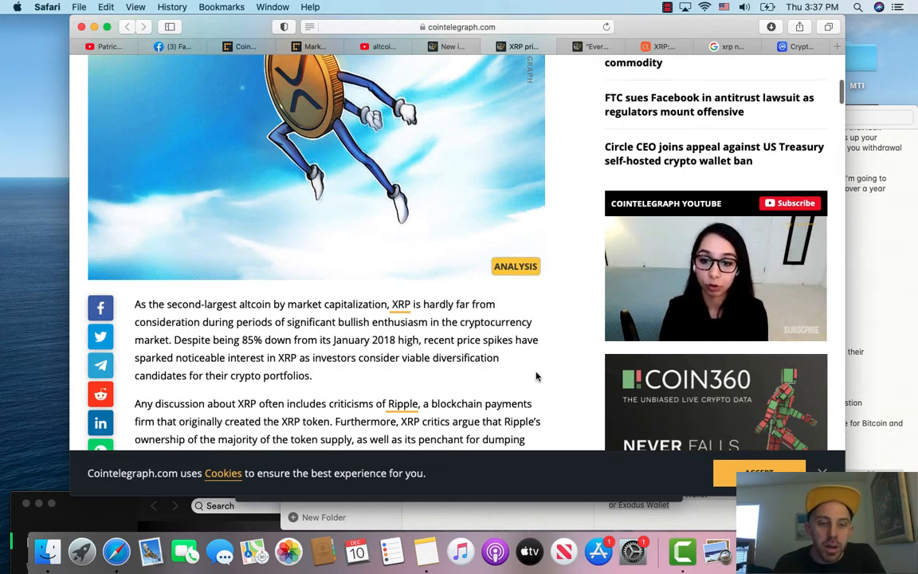
scroll(down, 3)
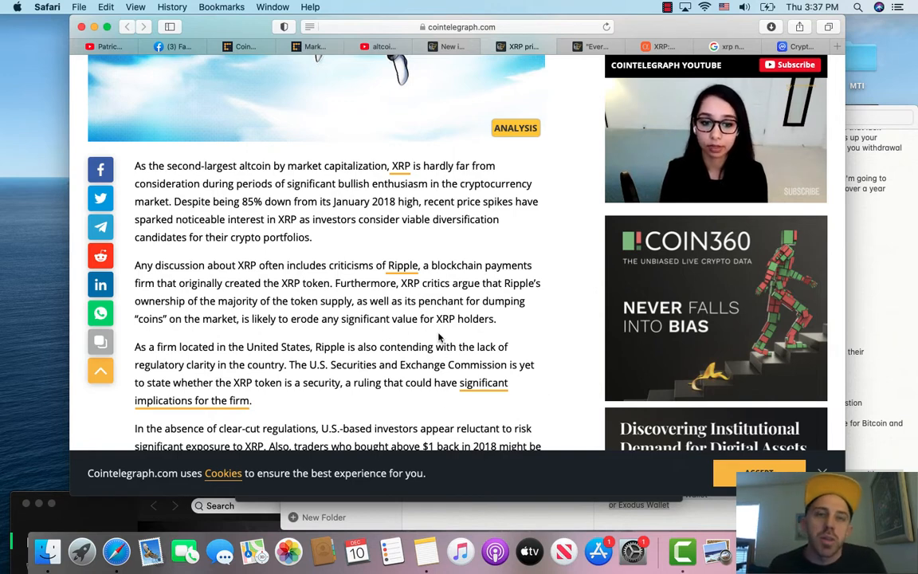
mouse_move(562, 342)
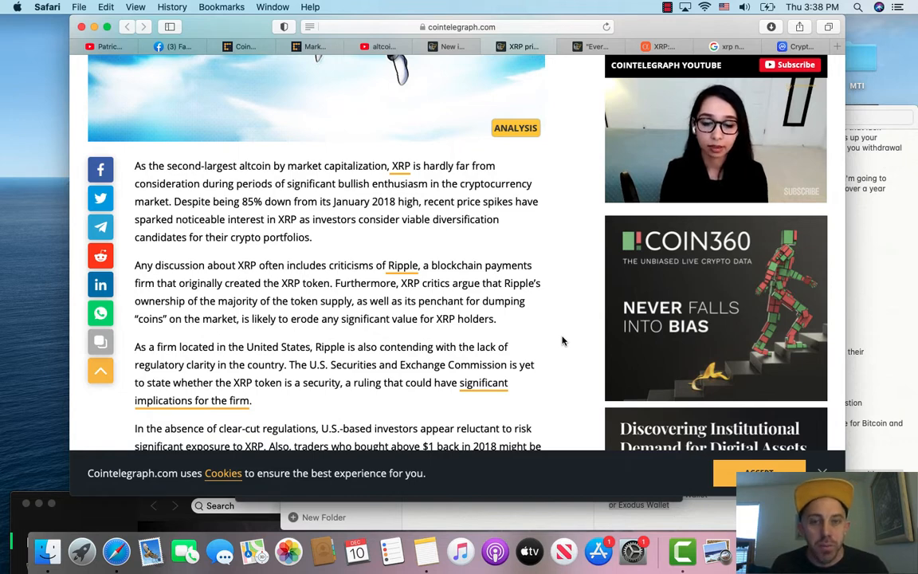
mouse_move(175, 277)
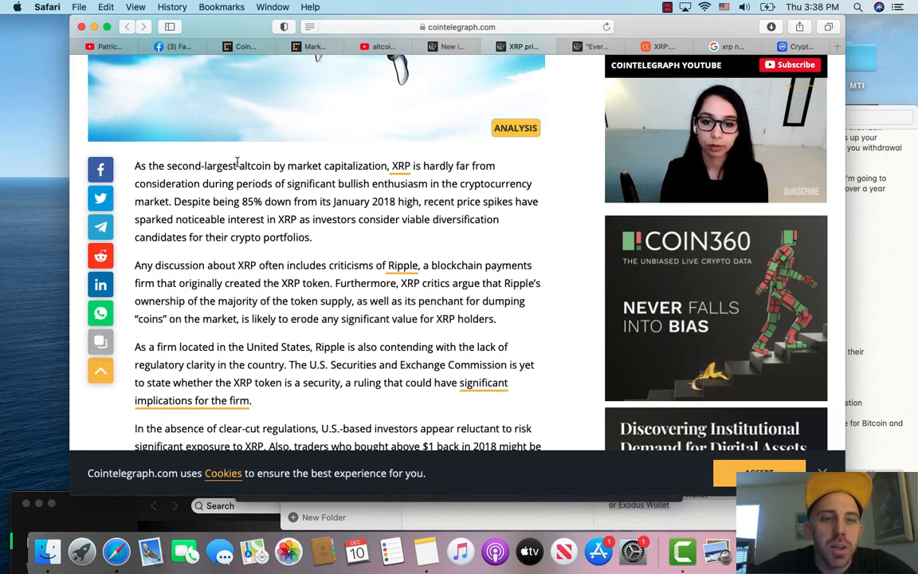
Highlight the passages on XRP lacking bullish enthusiasm and rising investor interest.
drag(241, 166, 418, 183)
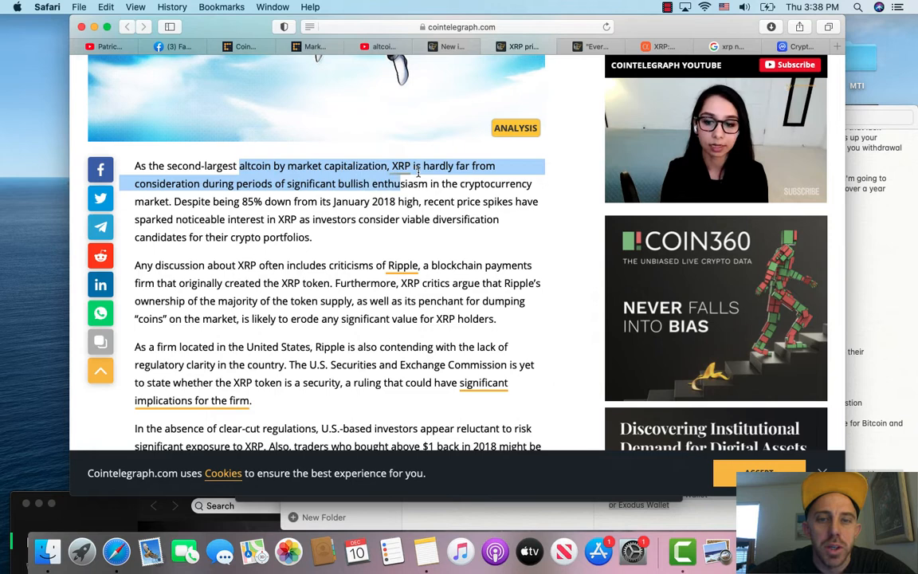
click(171, 186)
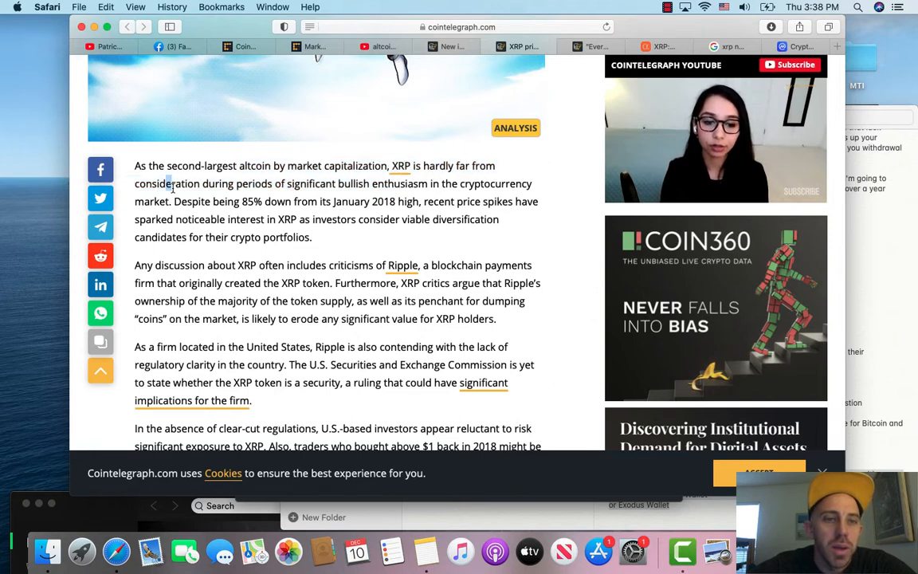
drag(167, 183, 326, 201)
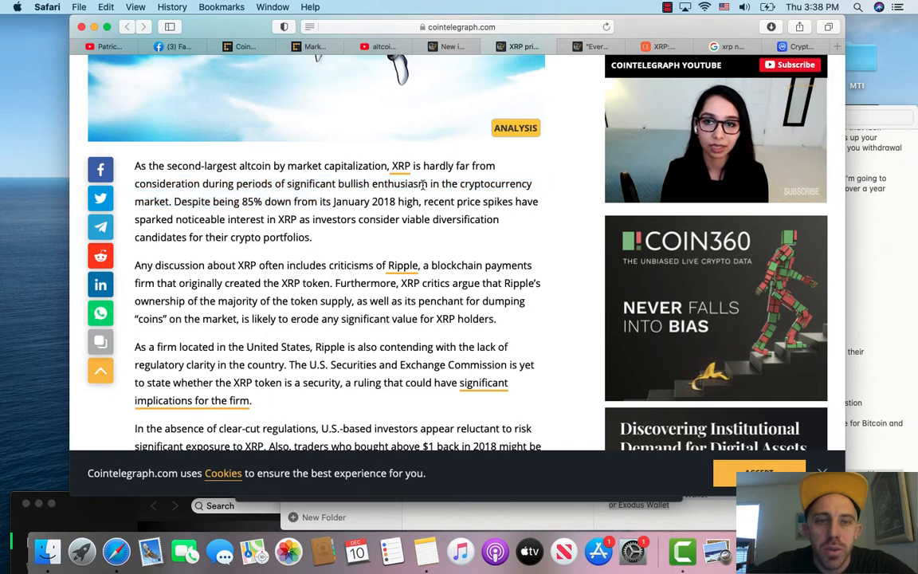
mouse_move(217, 216)
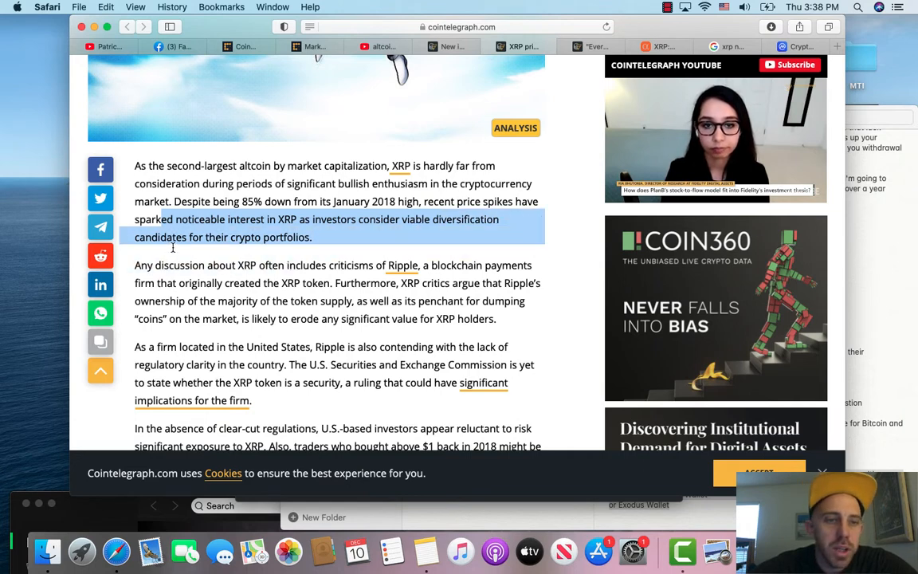
mouse_move(293, 252)
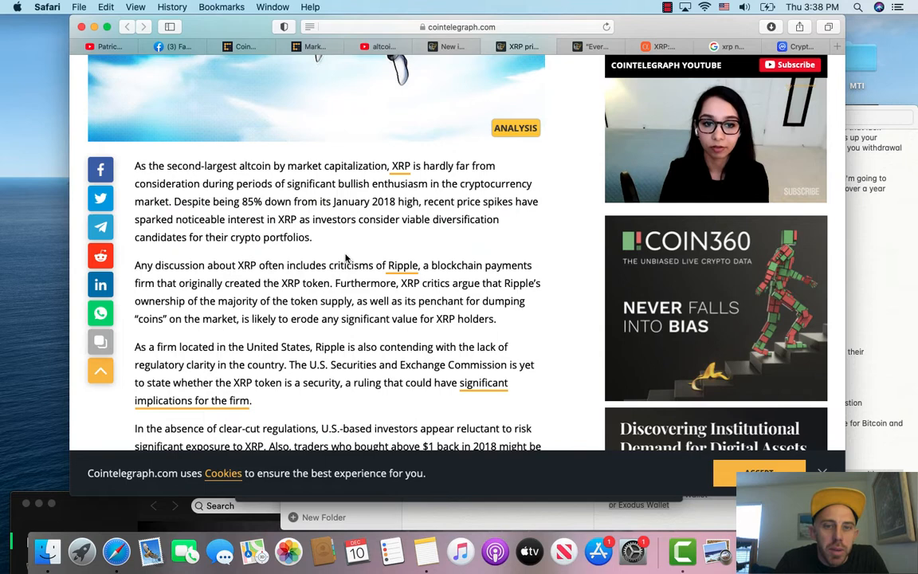
mouse_move(359, 274)
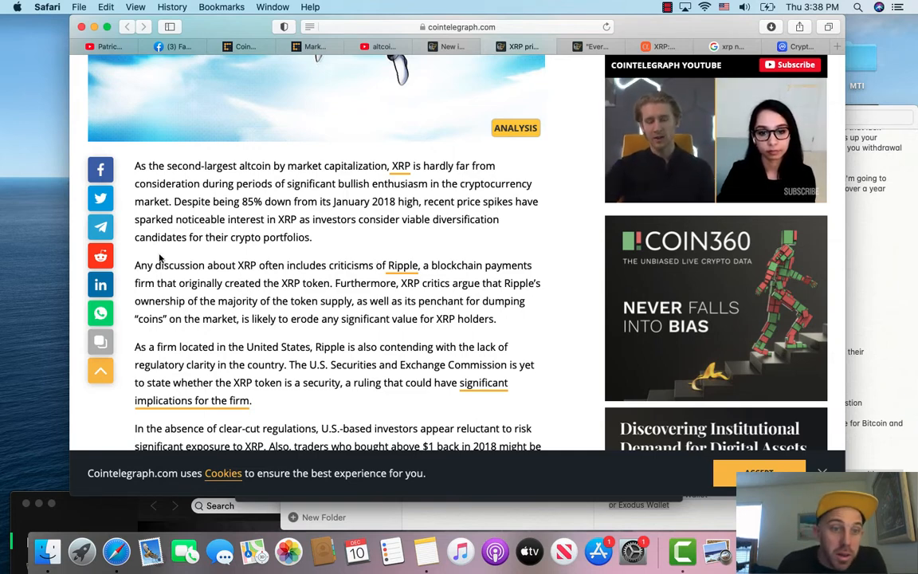
Highlight the Ripple criticism passage about dumping coins on the market, then clear it.
drag(134, 265, 319, 284)
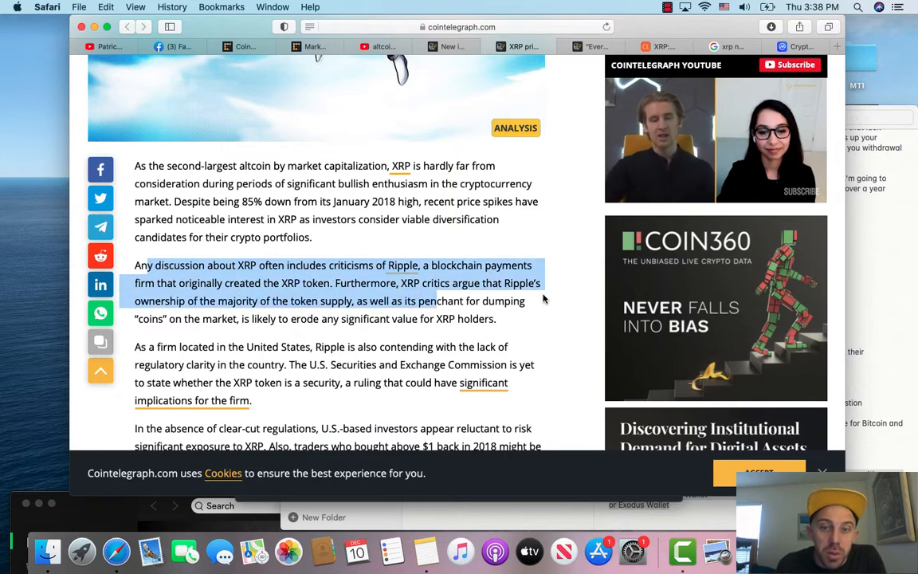
mouse_move(550, 351)
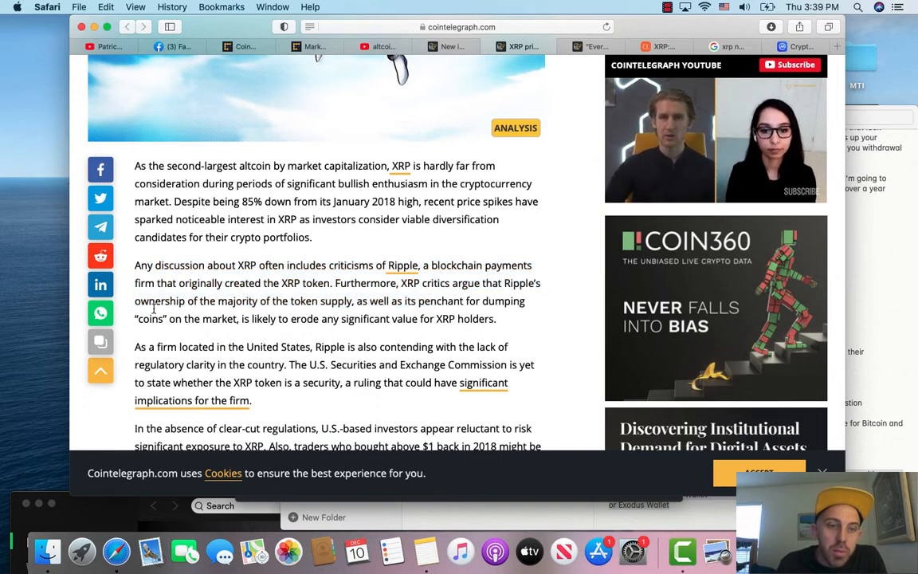
drag(134, 300, 262, 319)
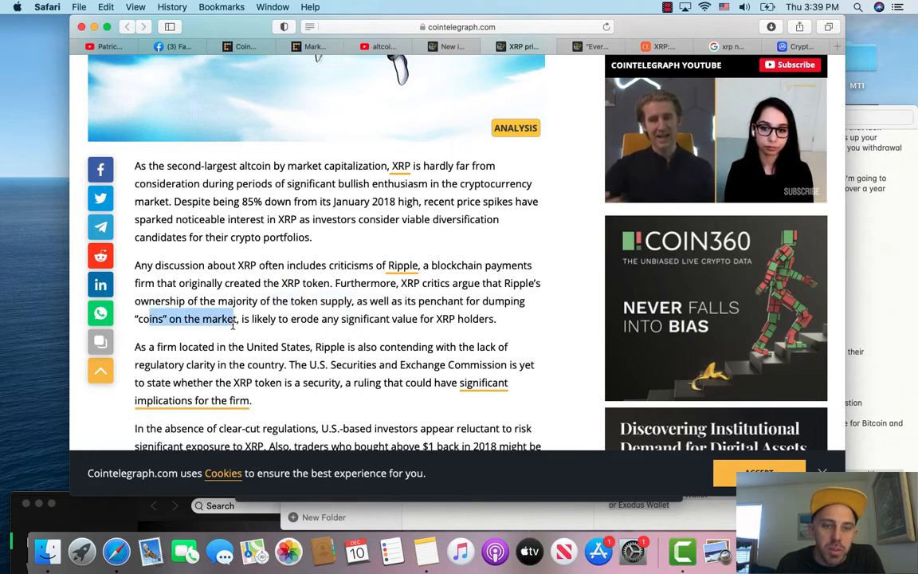
drag(231, 319, 496, 318)
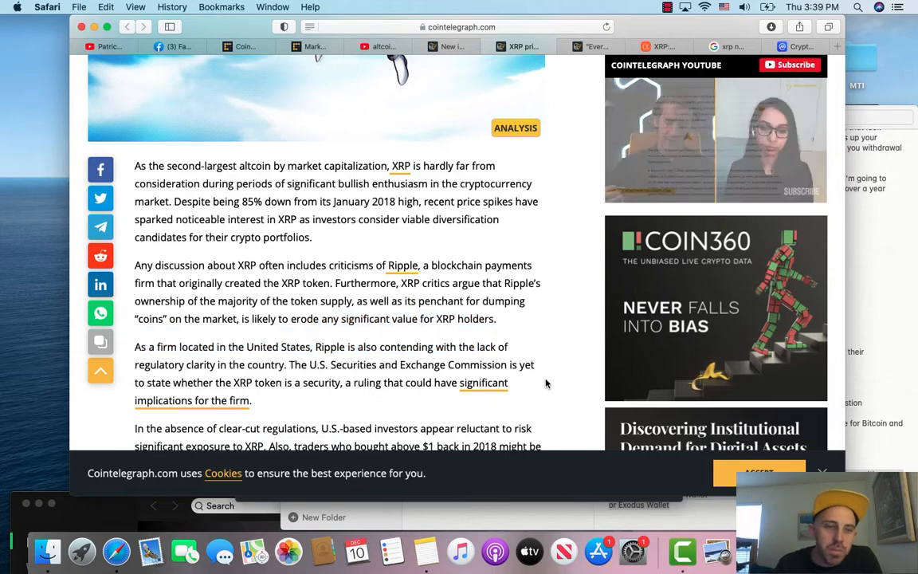
Highlight the words about regulatory clarity and read on down the article.
scroll(down, 3)
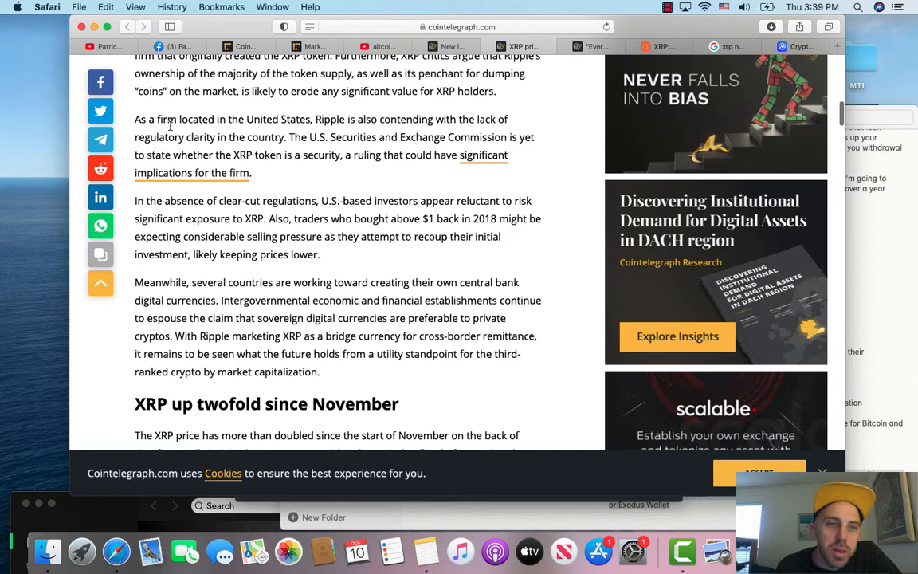
drag(156, 137, 254, 137)
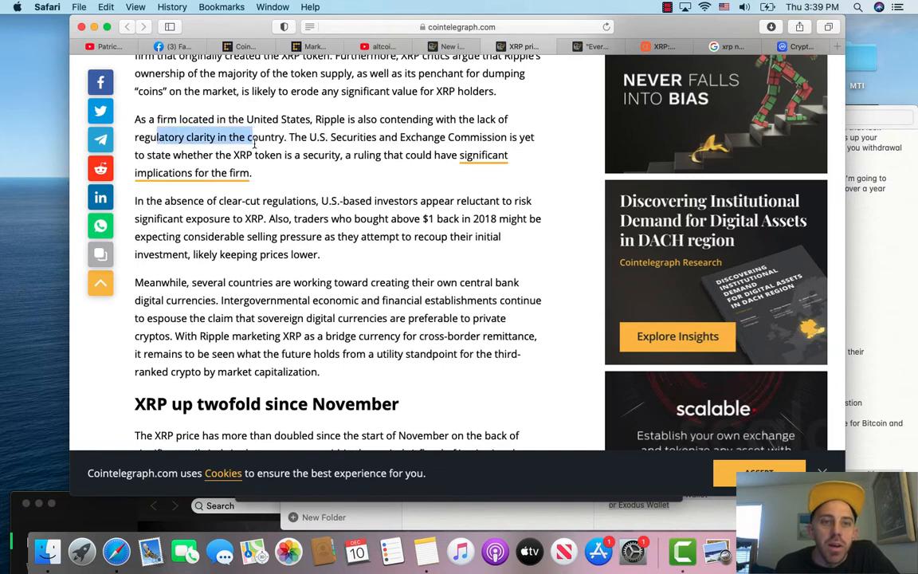
drag(251, 137, 402, 157)
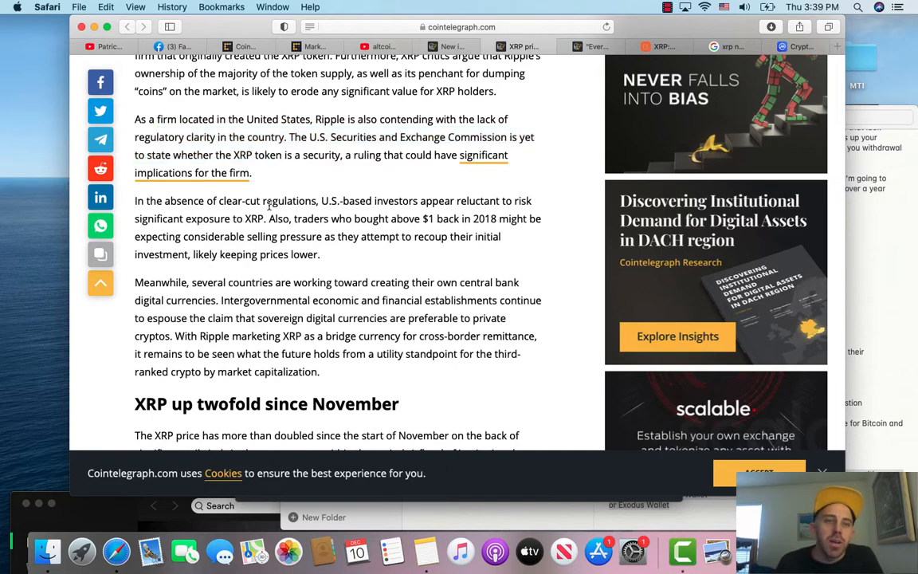
scroll(down, 3)
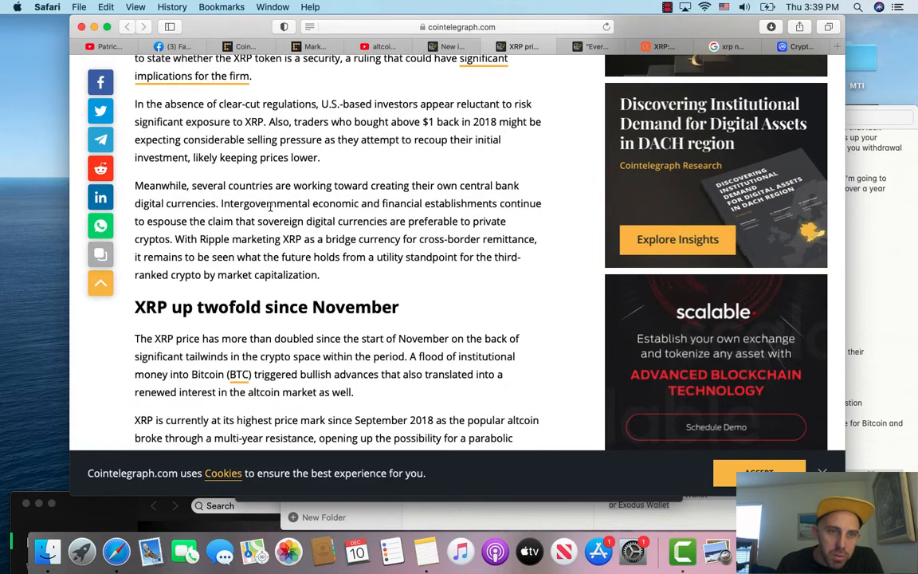
scroll(down, 3)
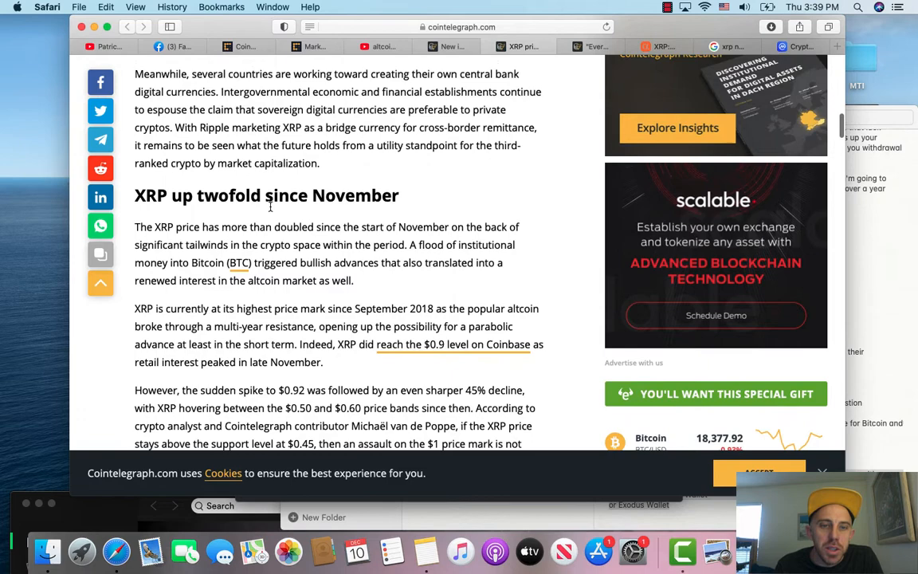
scroll(down, 3)
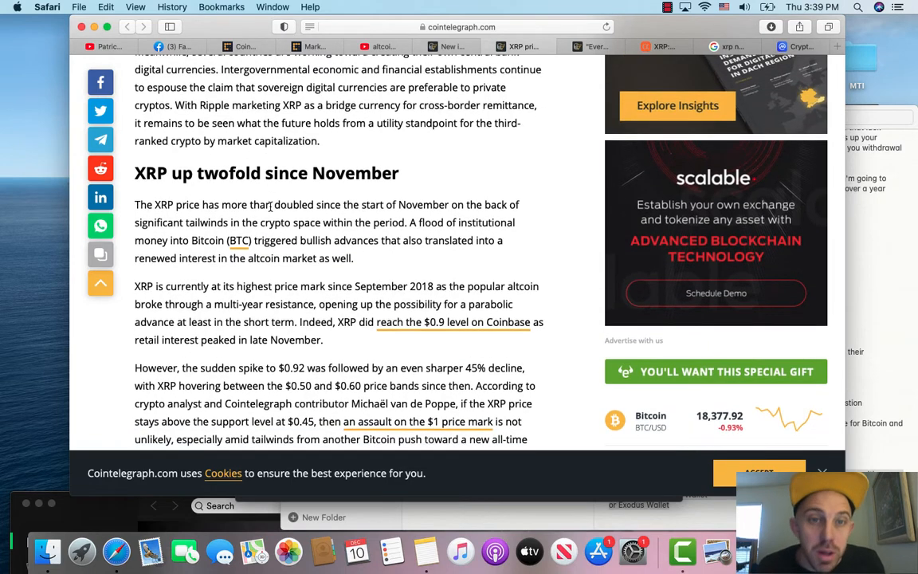
scroll(up, 3)
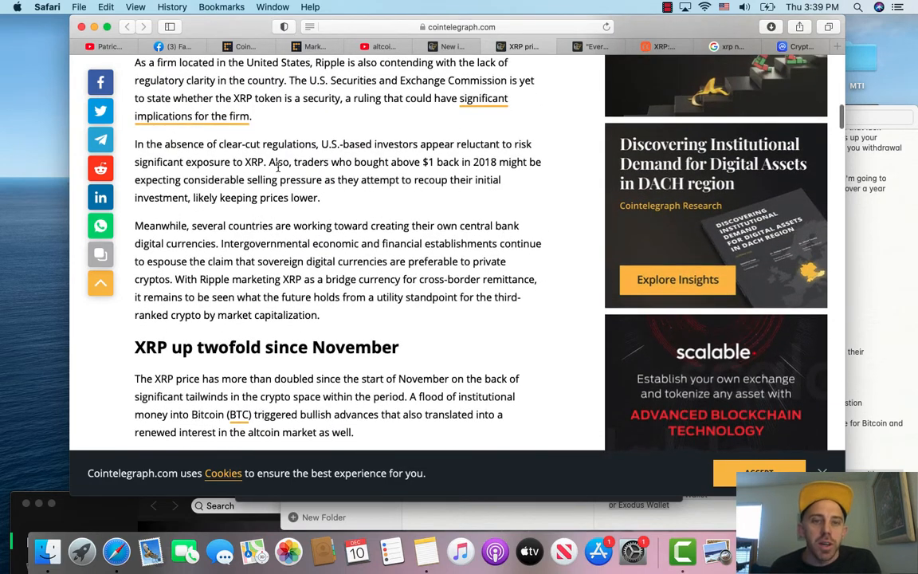
mouse_move(498, 174)
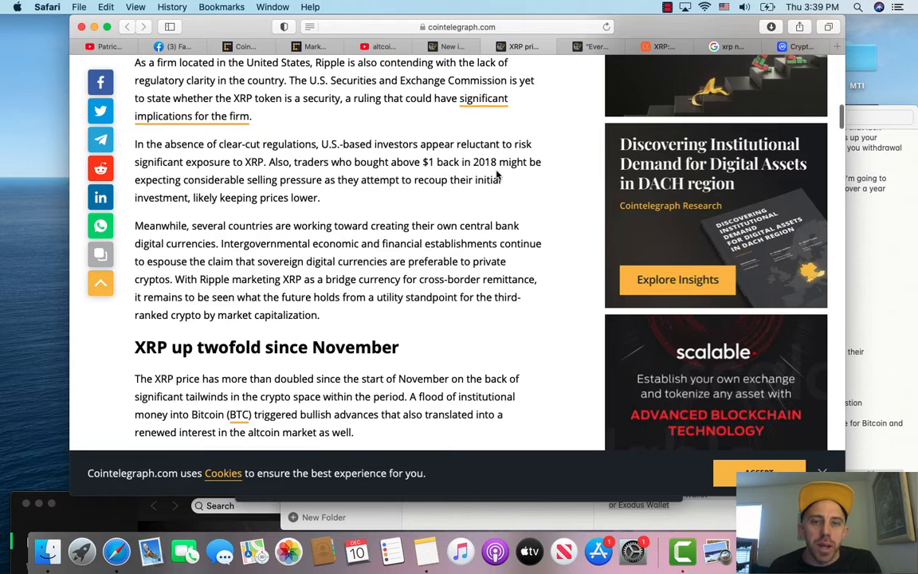
Highlight the selling-pressure passage and the $0.92 spike sentence, reading on to the 30-day chart.
drag(249, 178, 351, 179)
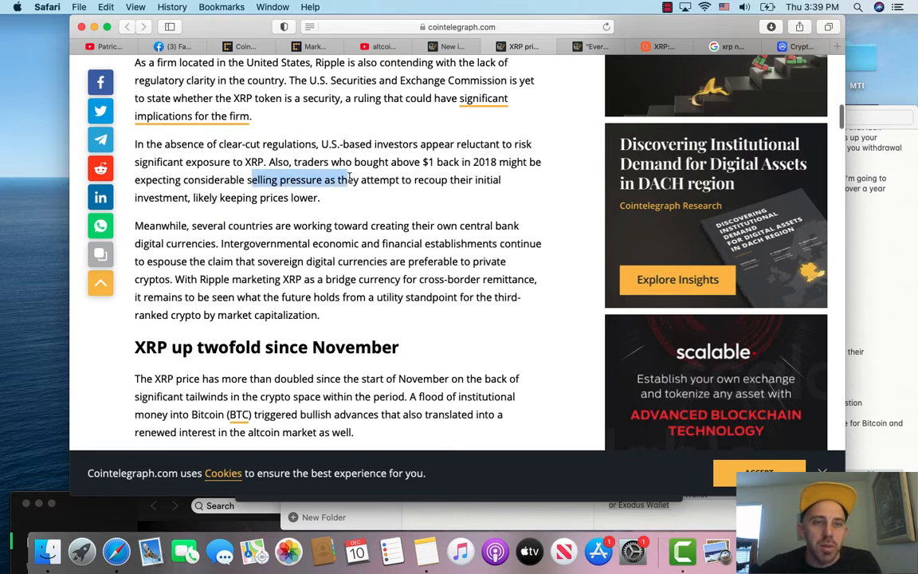
drag(351, 178, 235, 226)
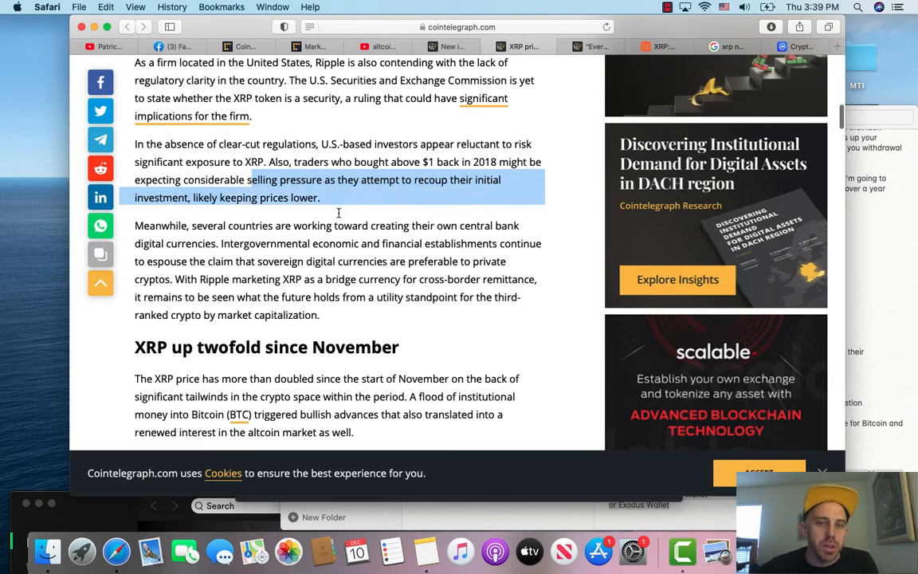
scroll(down, 3)
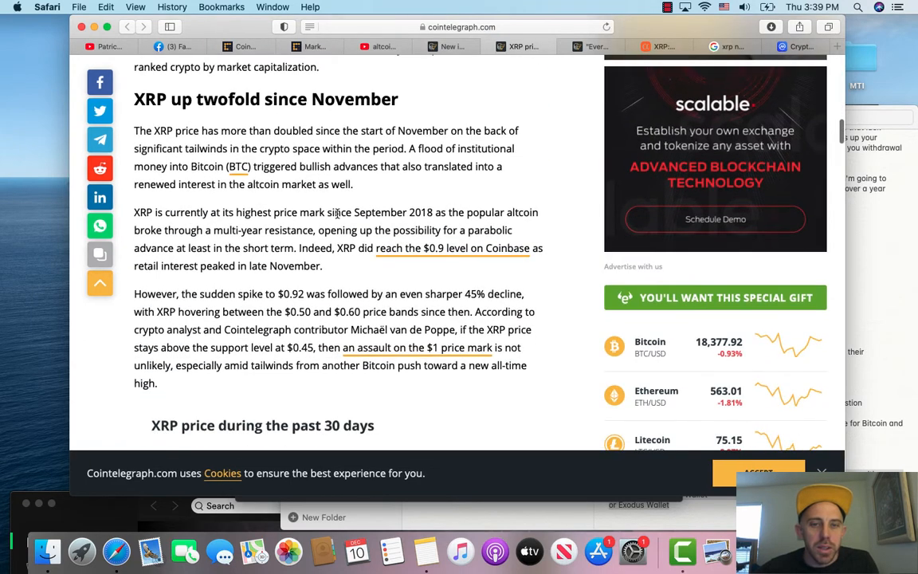
scroll(down, 3)
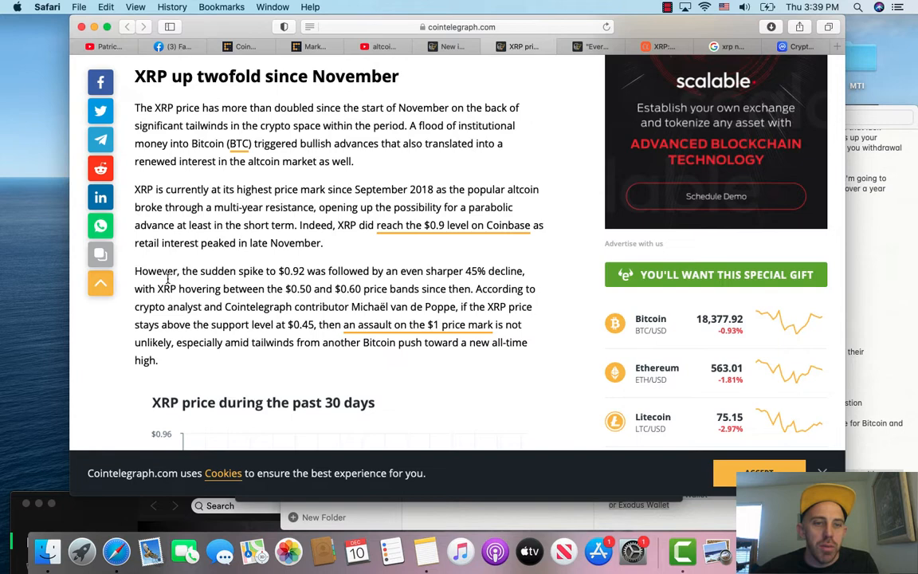
drag(182, 271, 424, 271)
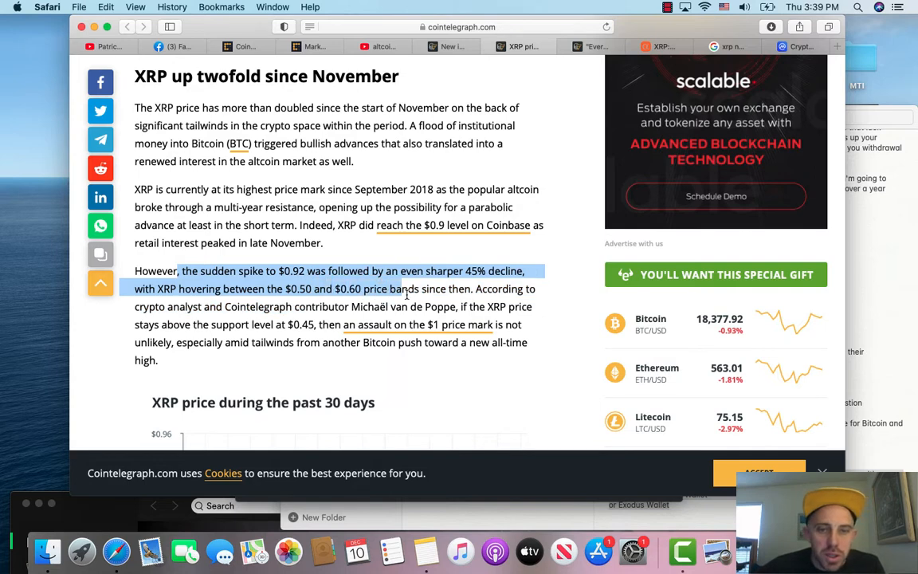
drag(406, 289, 459, 306)
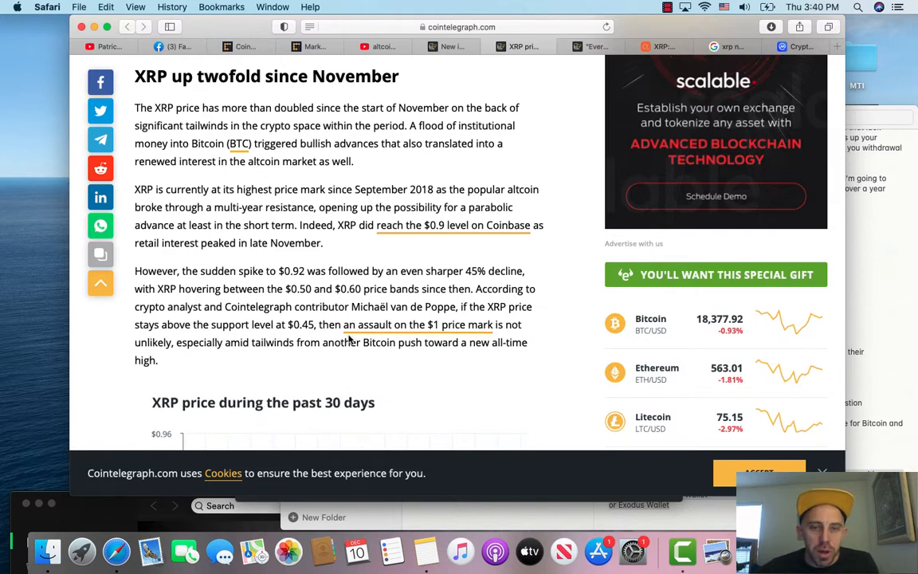
mouse_move(447, 338)
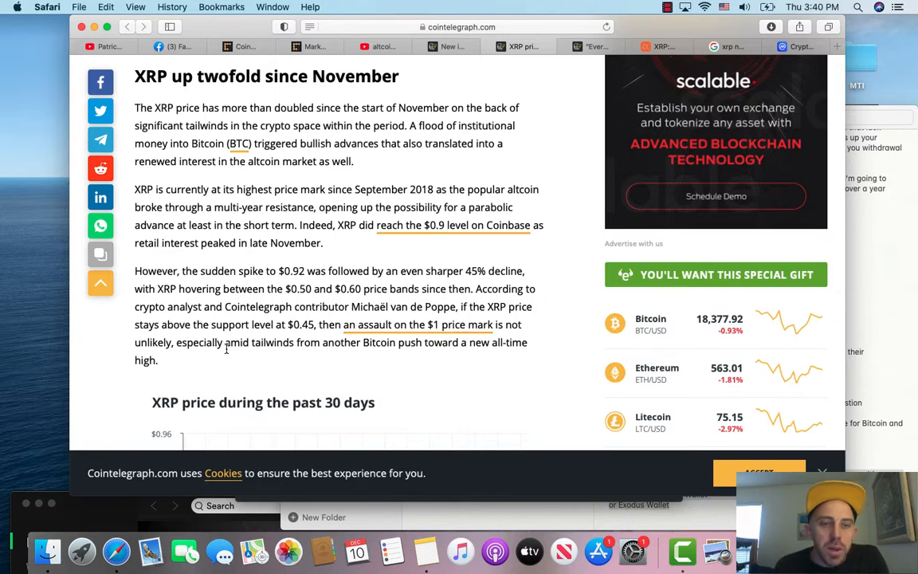
scroll(down, 3)
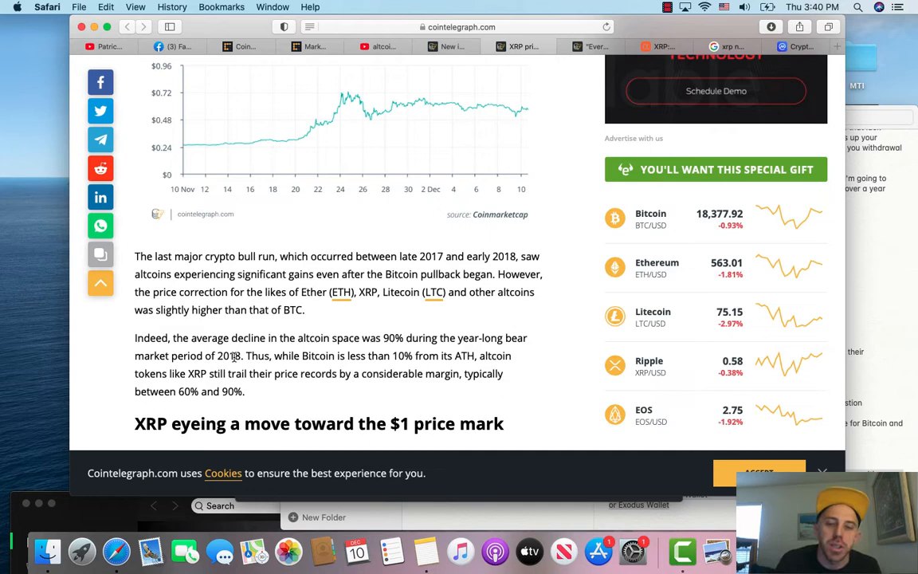
Highlight the $1 and $3.82 milestones sentence, singling out the $3.82 ATH figure.
scroll(down, 3)
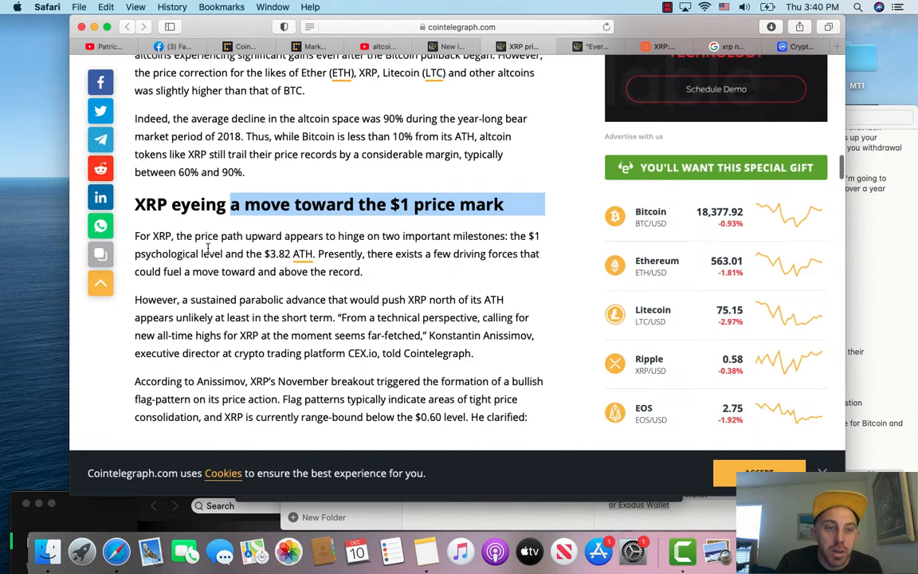
mouse_move(311, 245)
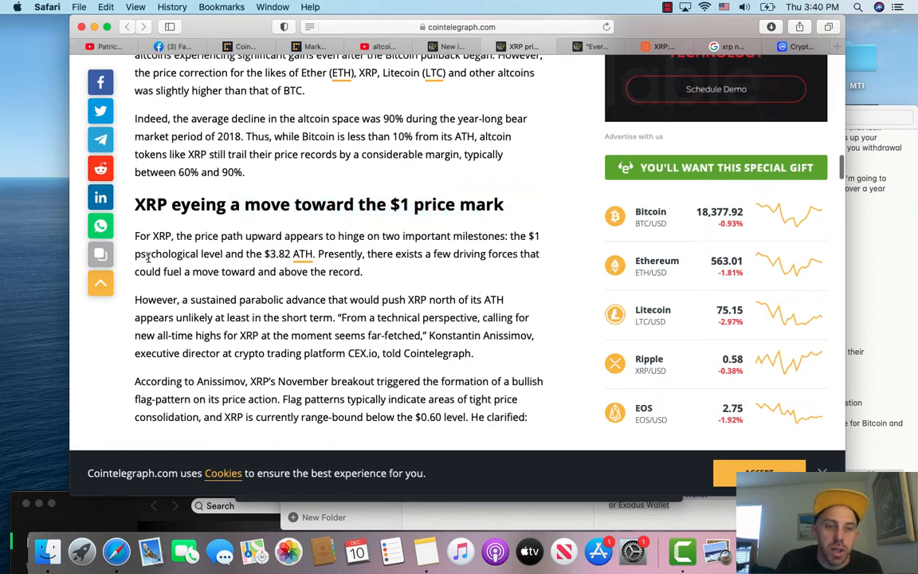
drag(147, 253, 293, 271)
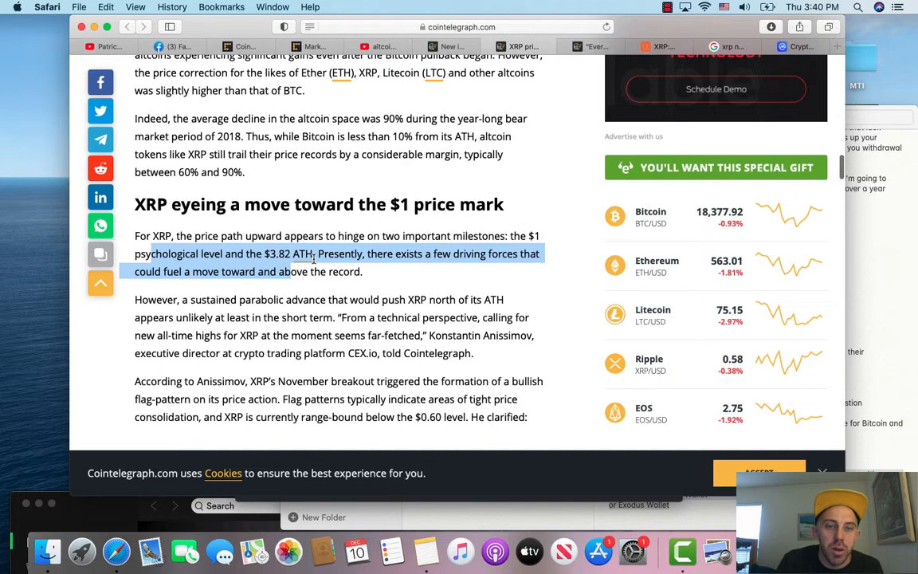
double_click(277, 254)
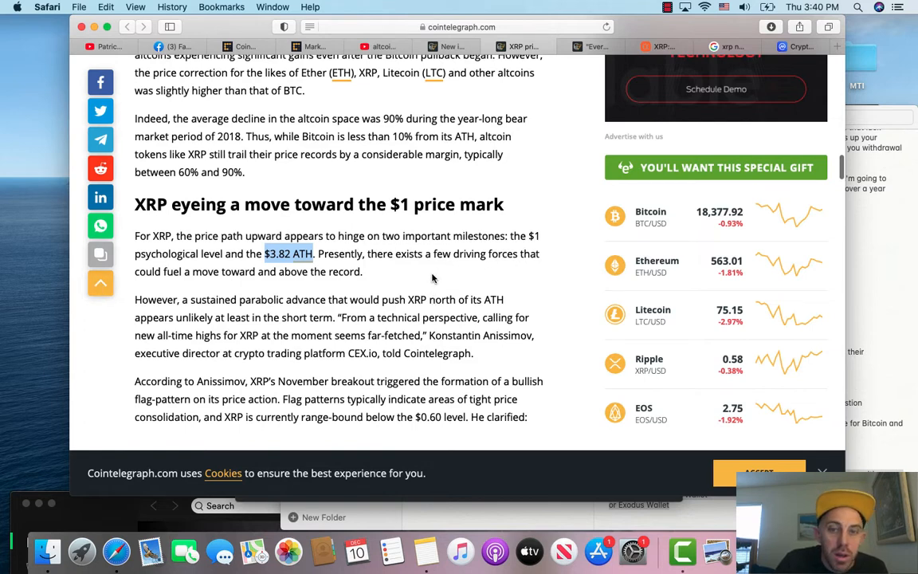
mouse_move(212, 274)
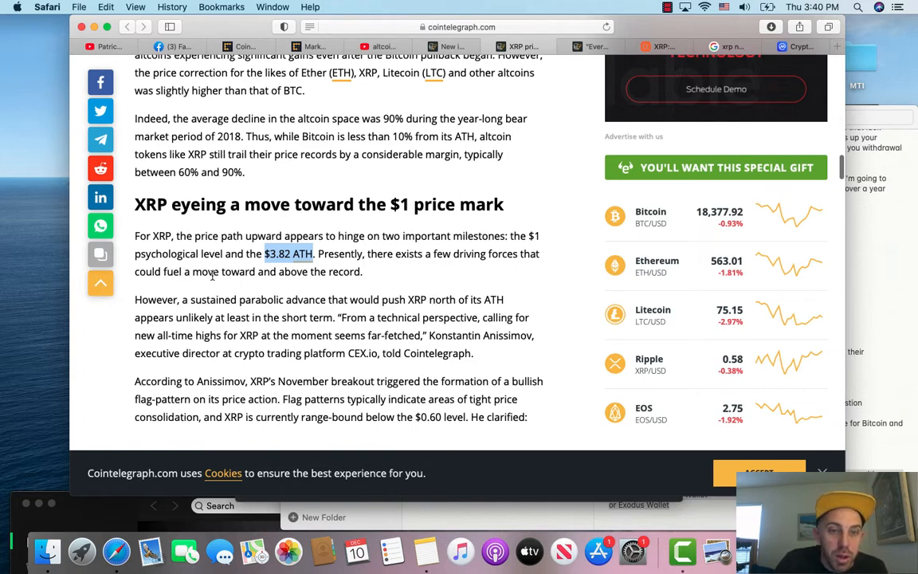
mouse_move(293, 303)
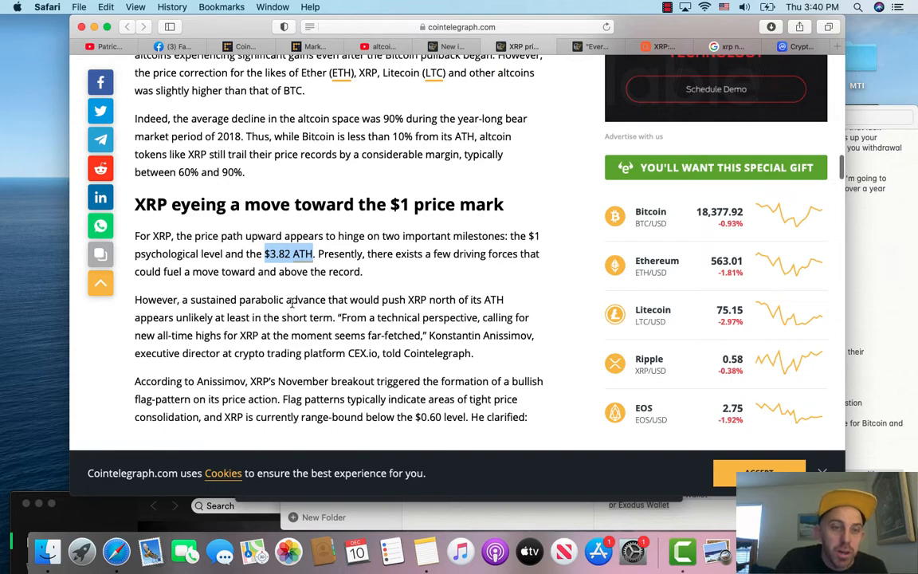
scroll(down, 3)
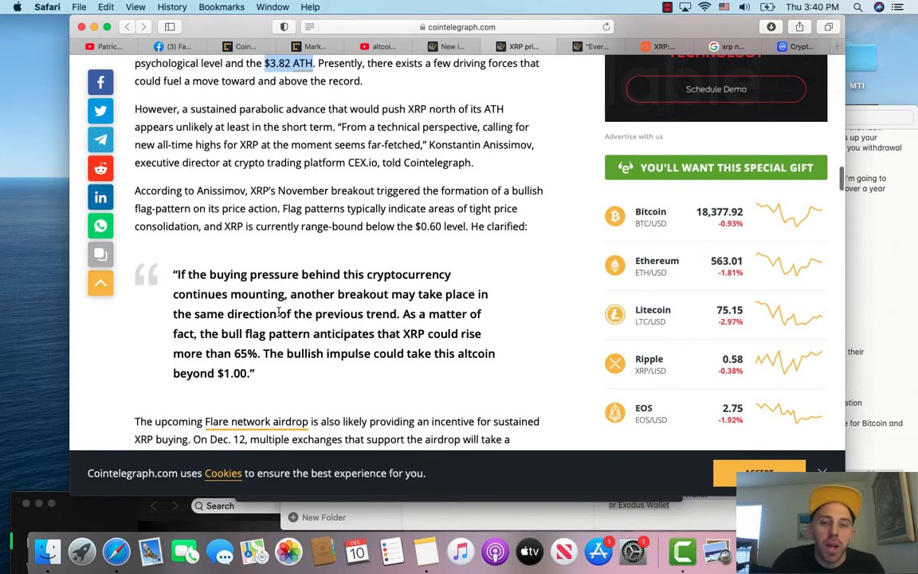
Highlight the opening of the buying-pressure quote.
scroll(down, 3)
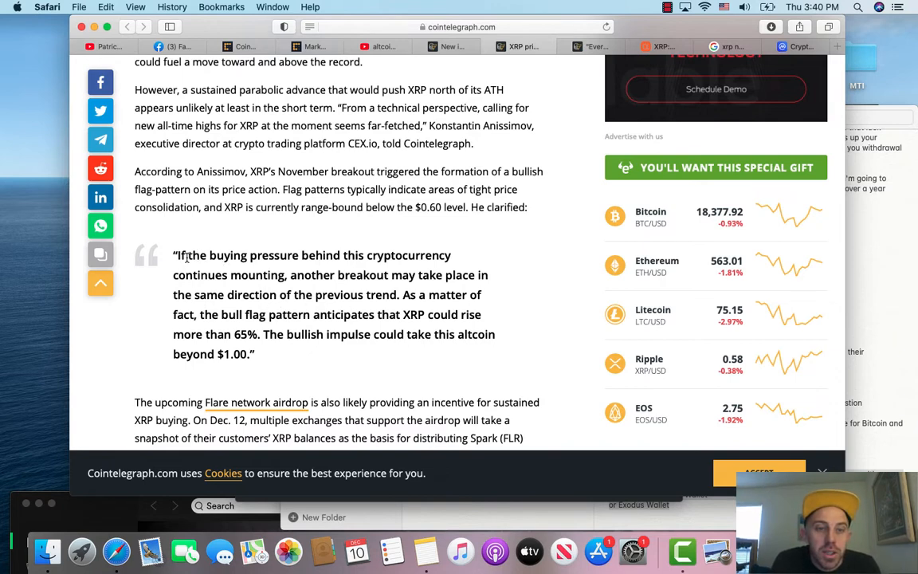
drag(181, 255, 284, 274)
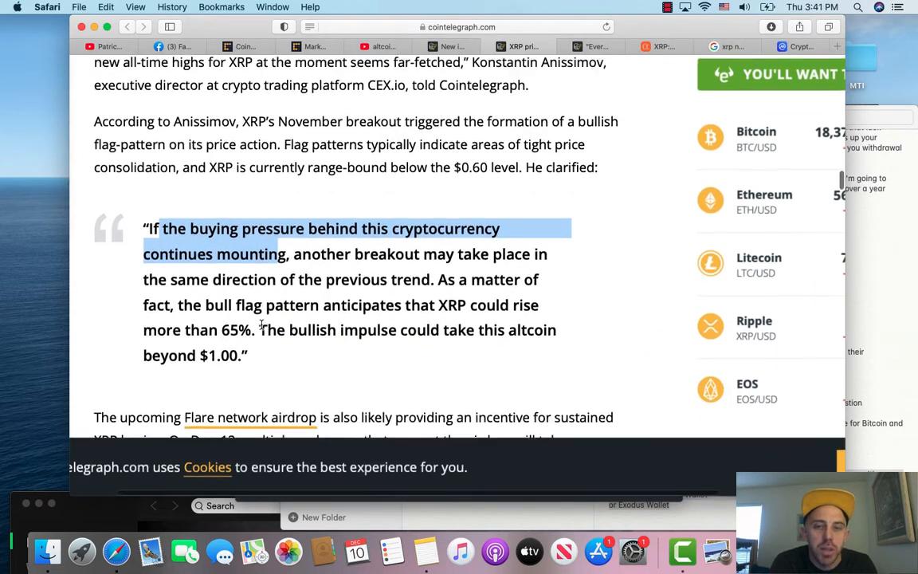
scroll(down, 3)
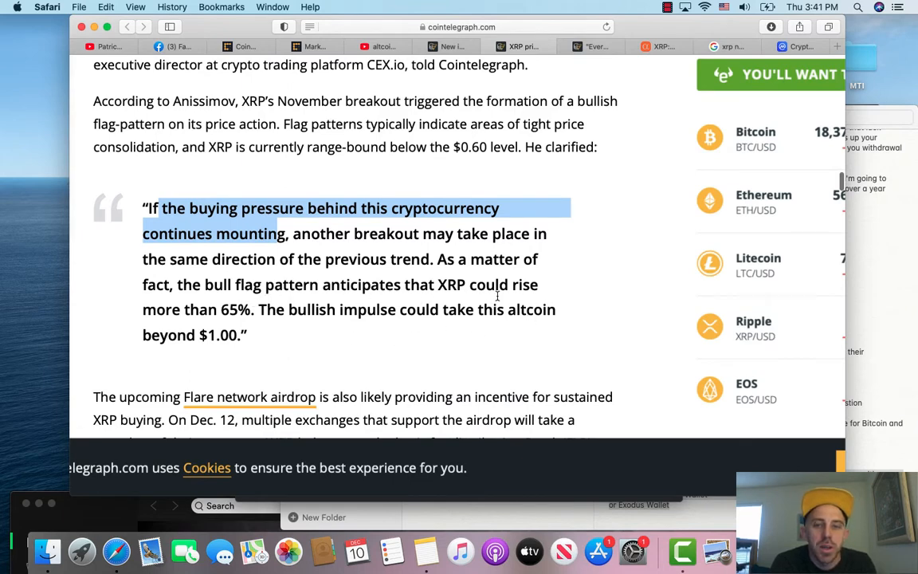
mouse_move(277, 335)
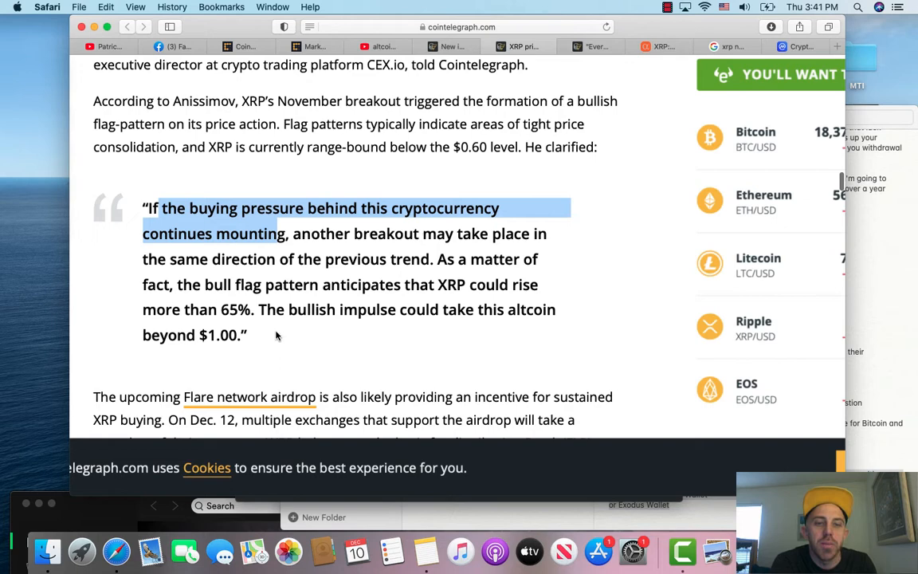
mouse_move(354, 335)
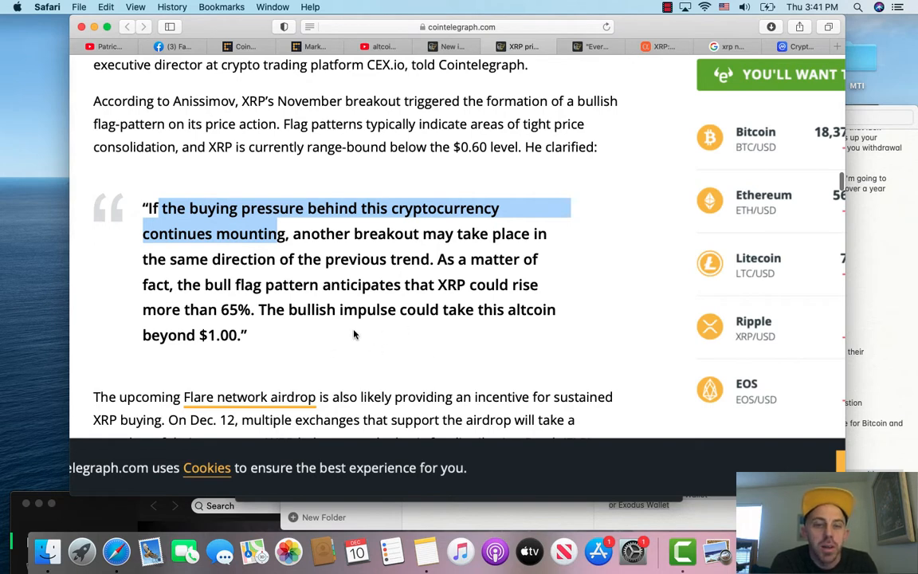
Read on to the institutional interest, coin burns and token dumps section.
scroll(down, 3)
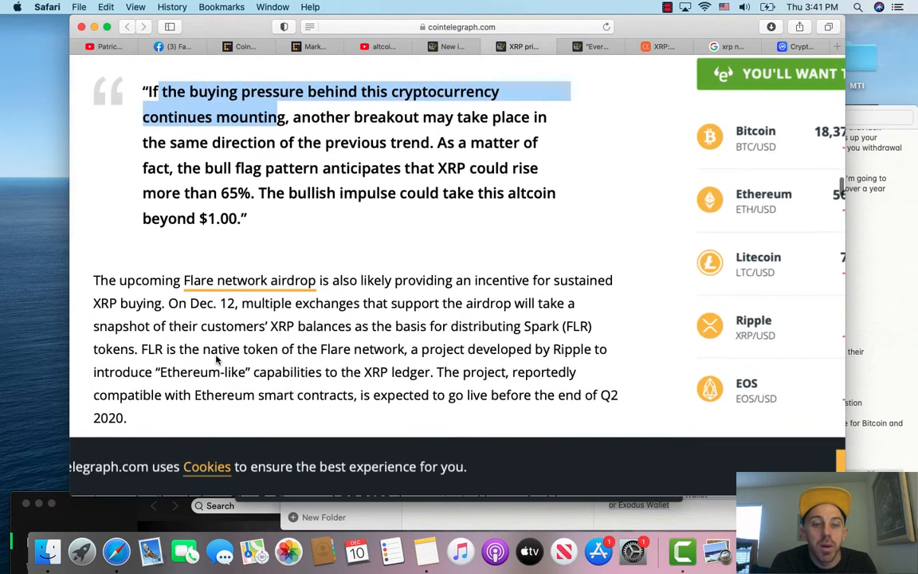
scroll(down, 3)
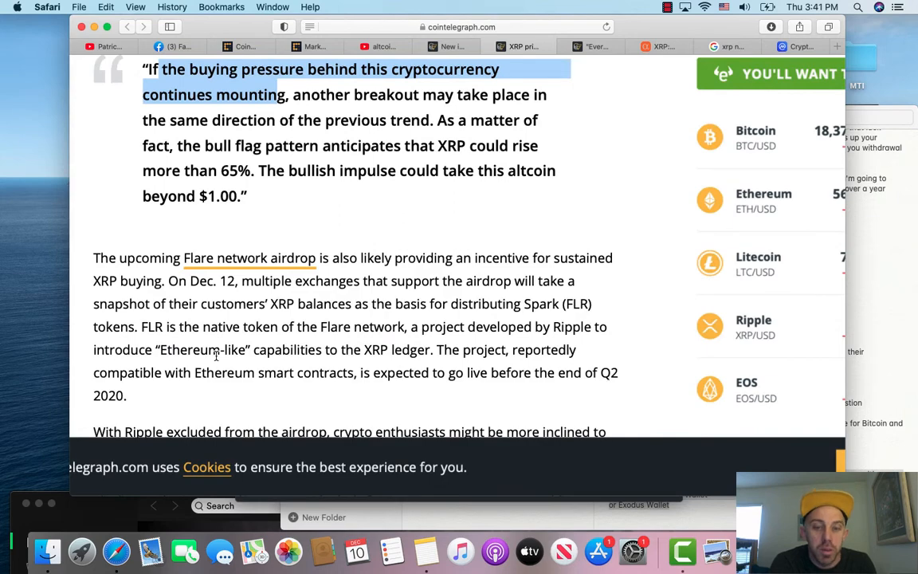
scroll(down, 3)
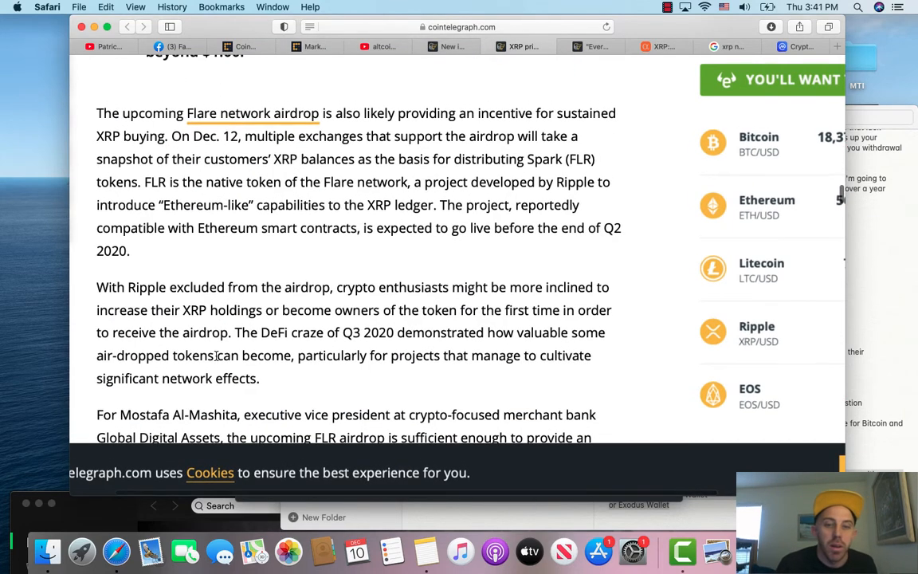
scroll(down, 3)
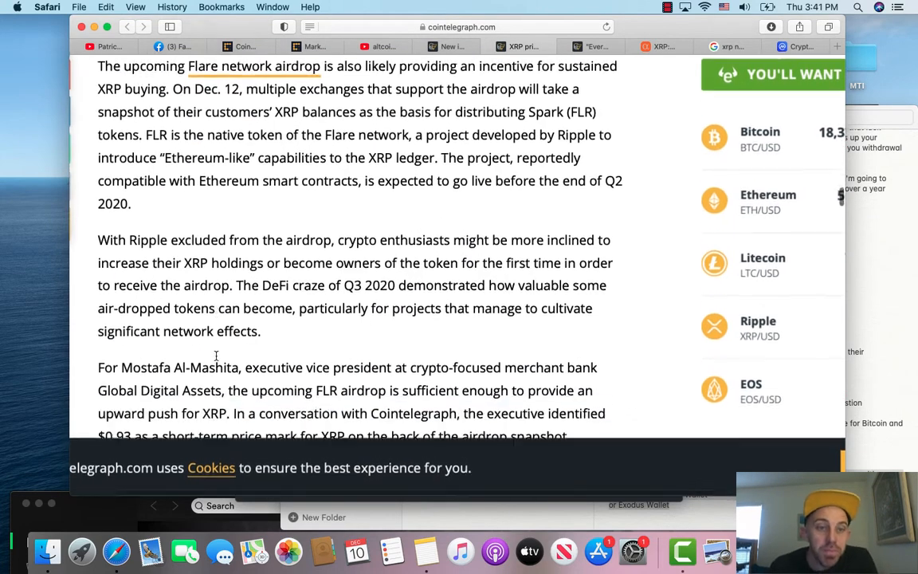
scroll(down, 3)
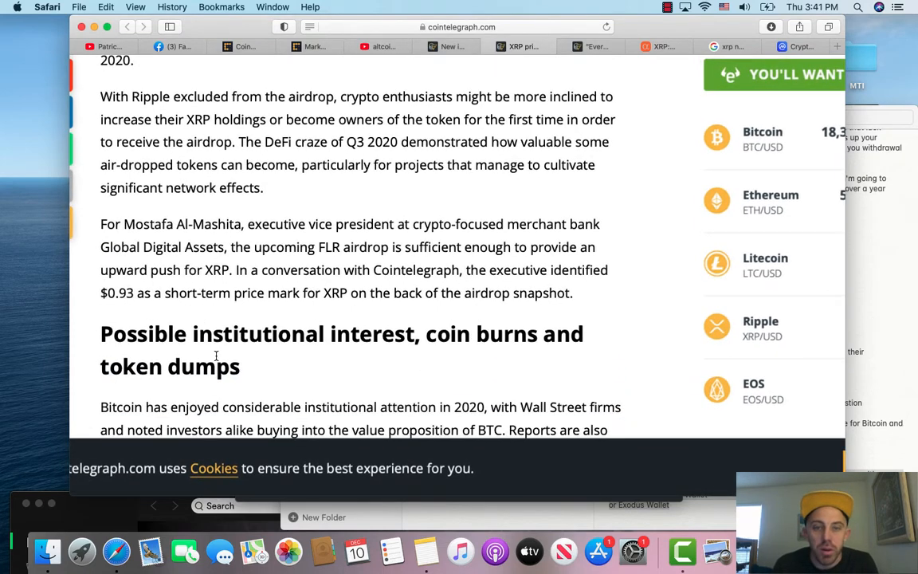
scroll(down, 3)
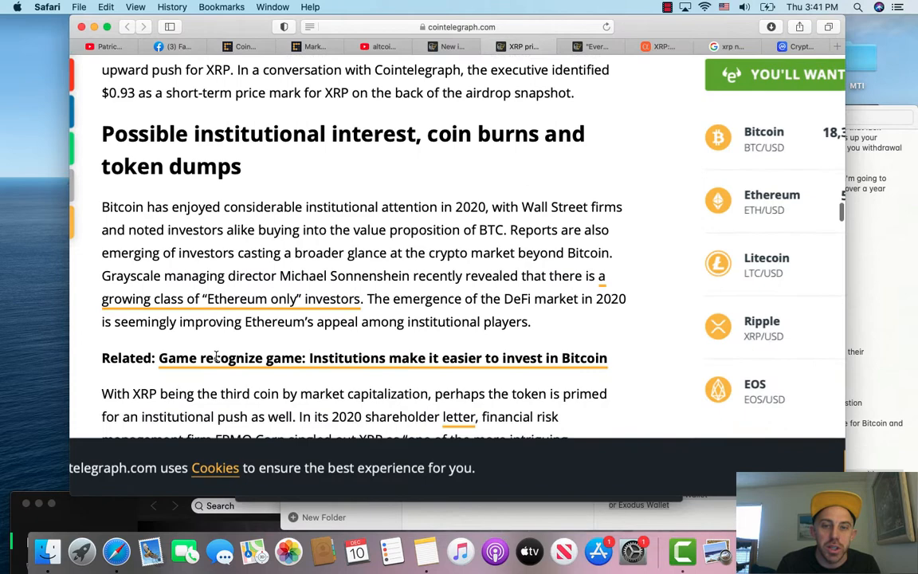
scroll(down, 3)
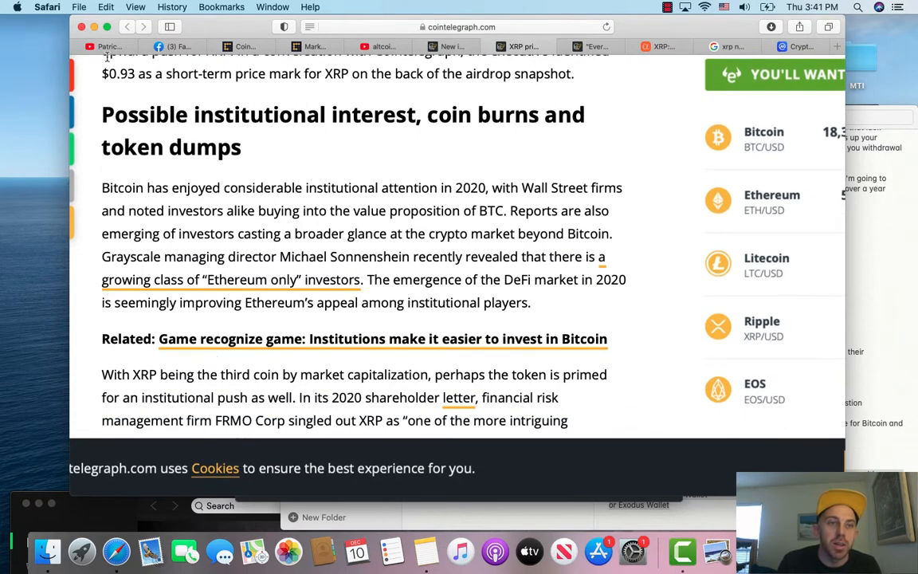
click(245, 46)
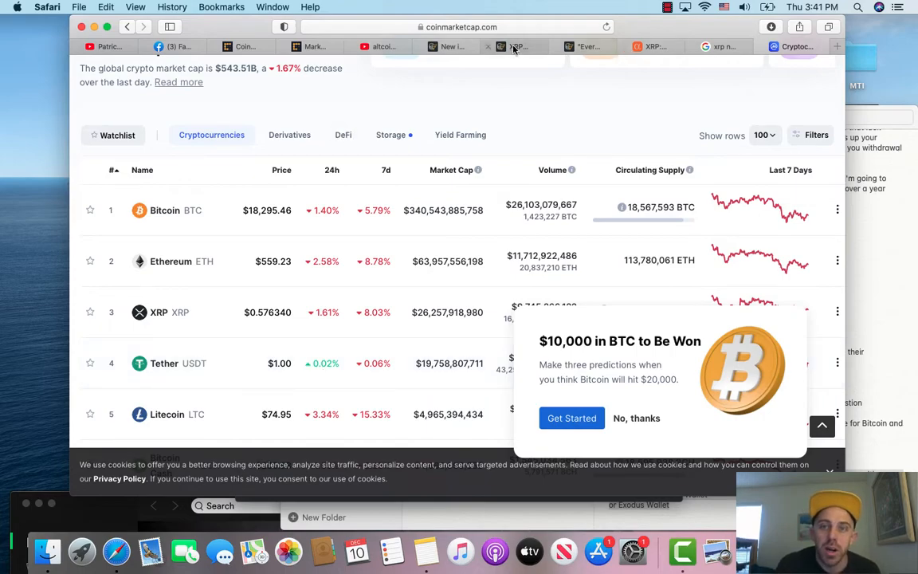
click(520, 46)
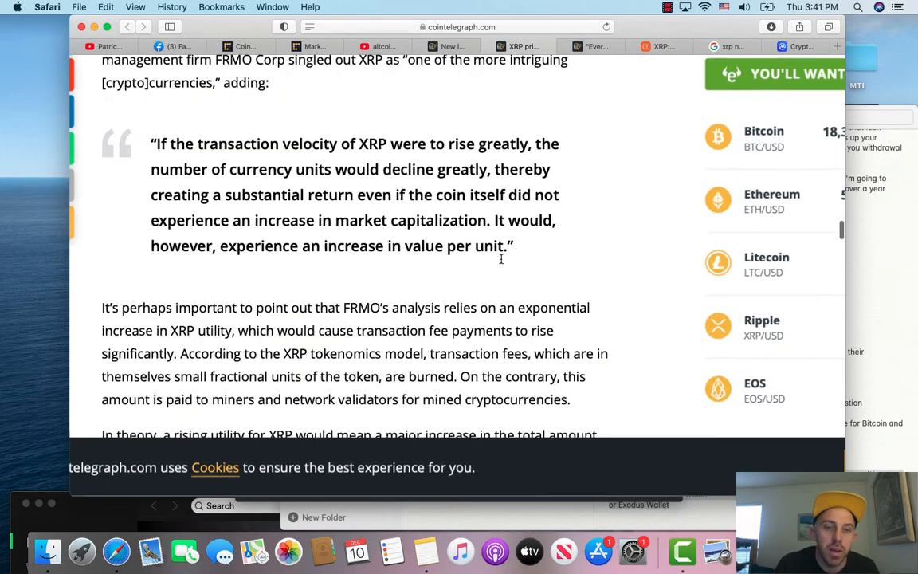
Finish the Cointelegraph article and switch to the next article tab.
scroll(down, 3)
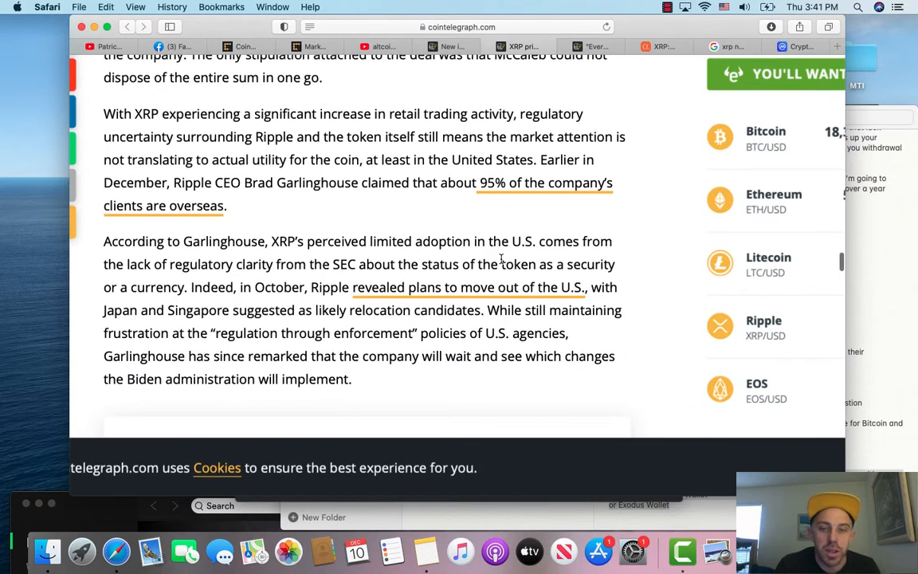
scroll(down, 3)
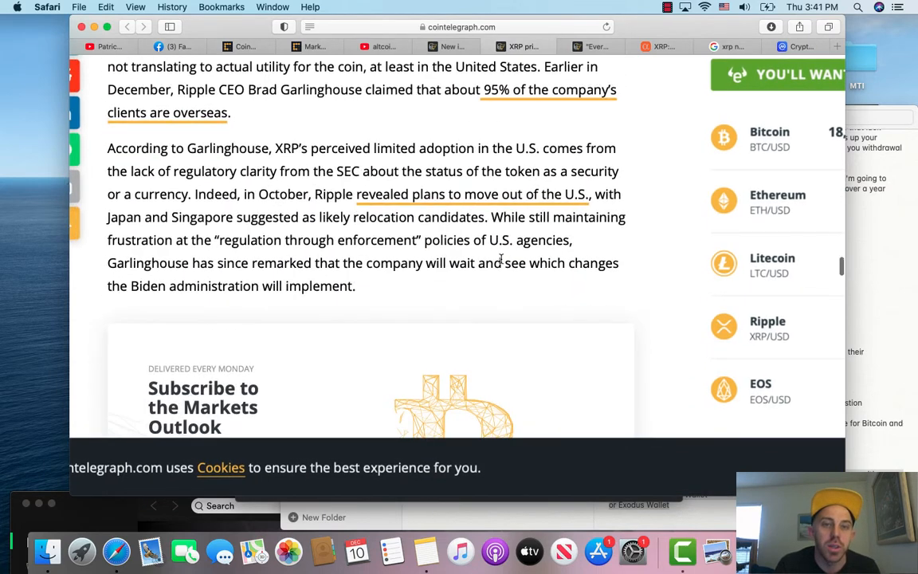
click(590, 45)
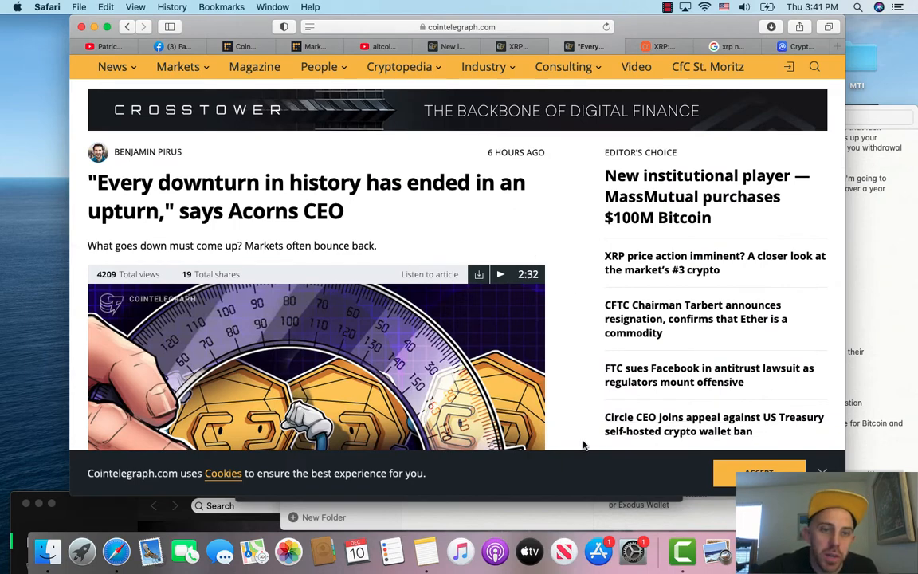
Read down through the Seeking Alpha XRP article's body.
scroll(down, 3)
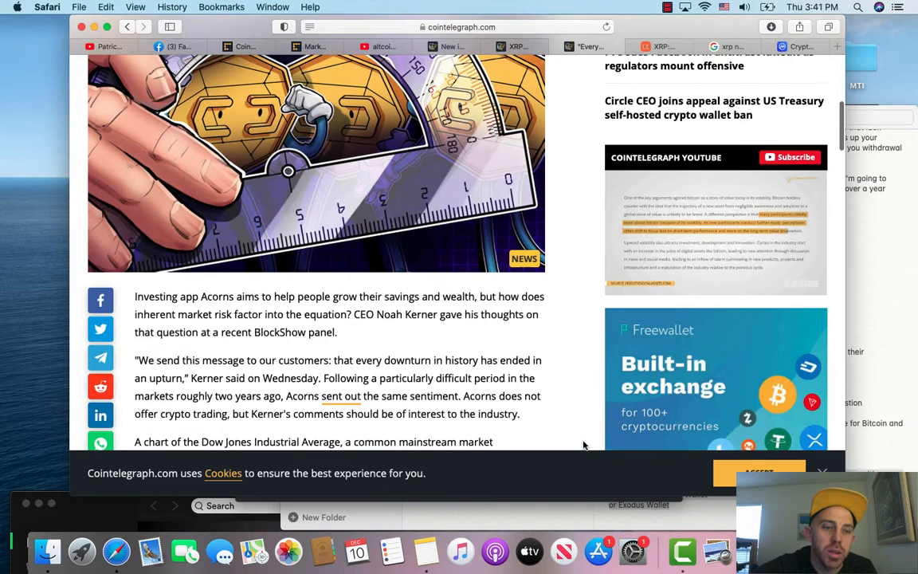
scroll(down, 3)
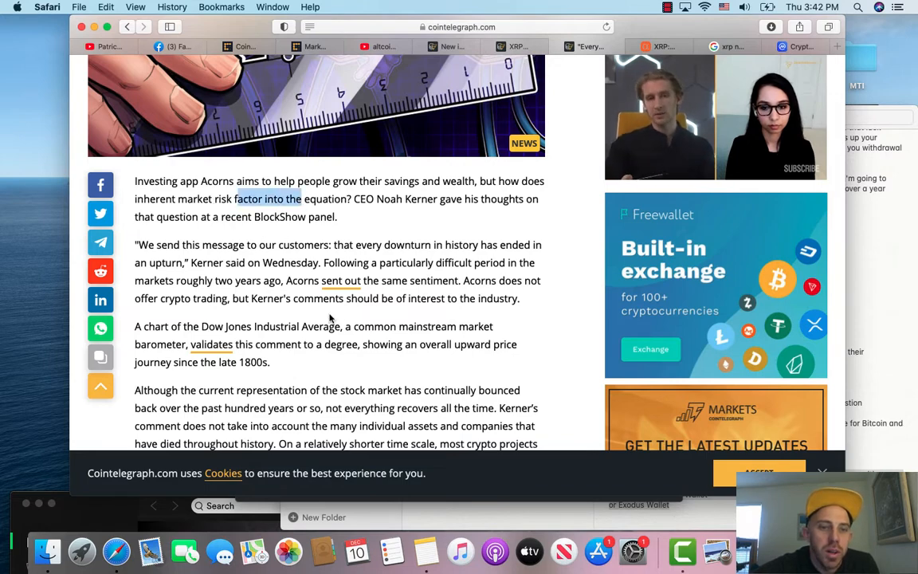
scroll(down, 3)
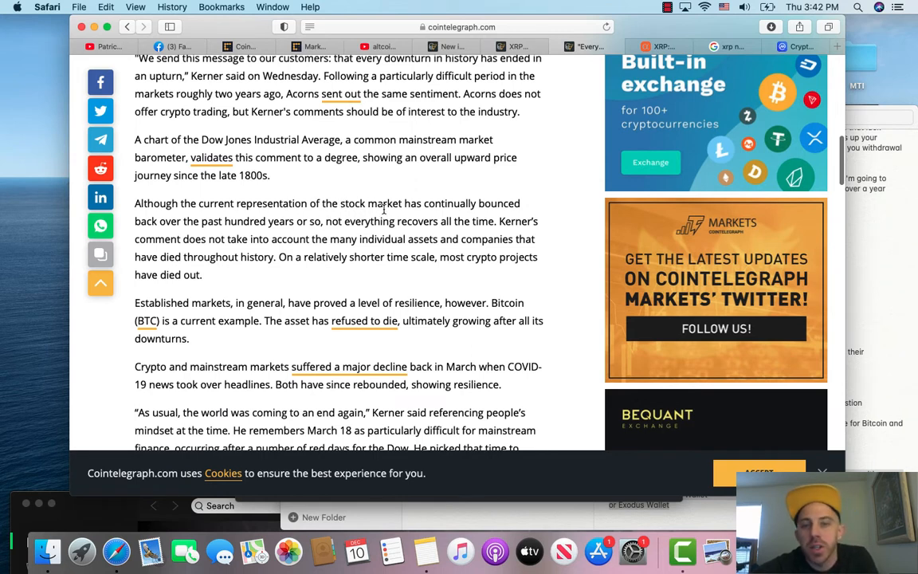
mouse_move(243, 223)
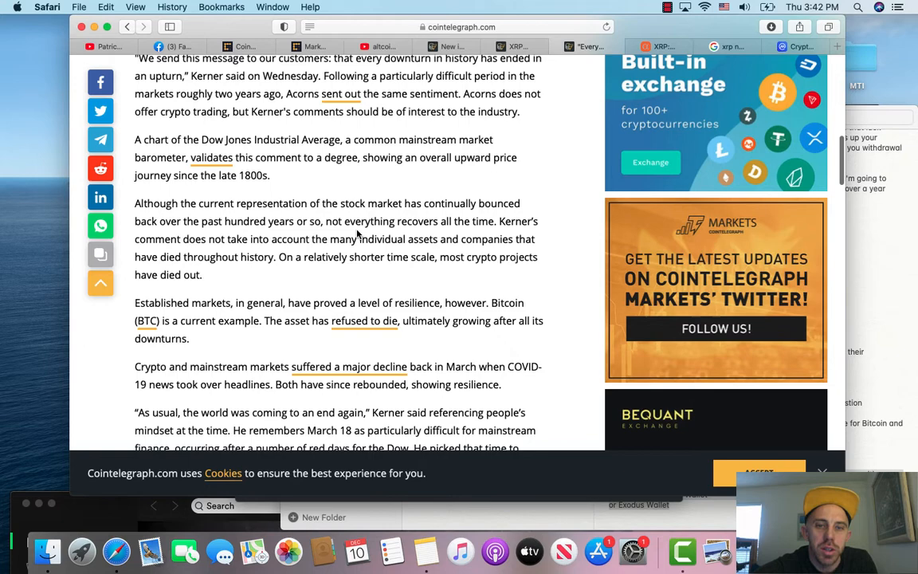
scroll(down, 3)
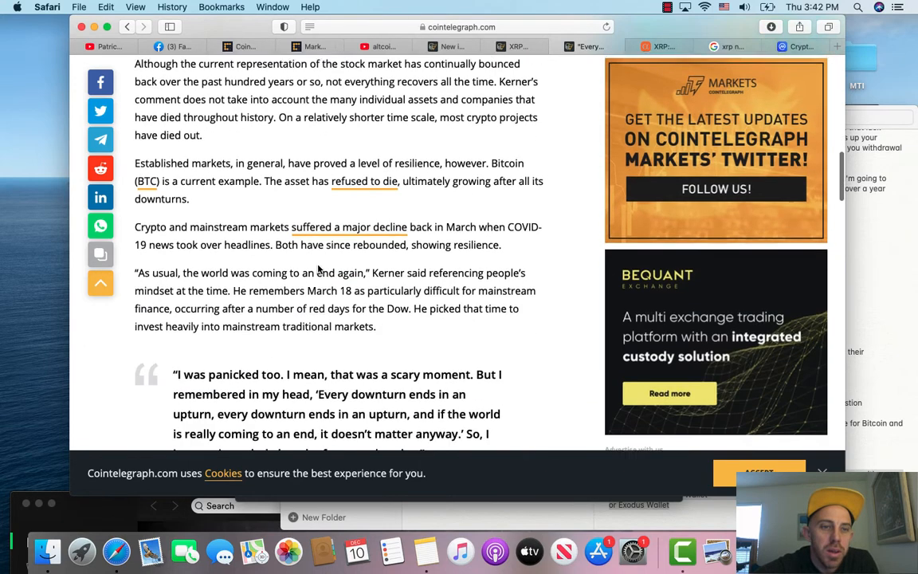
scroll(down, 3)
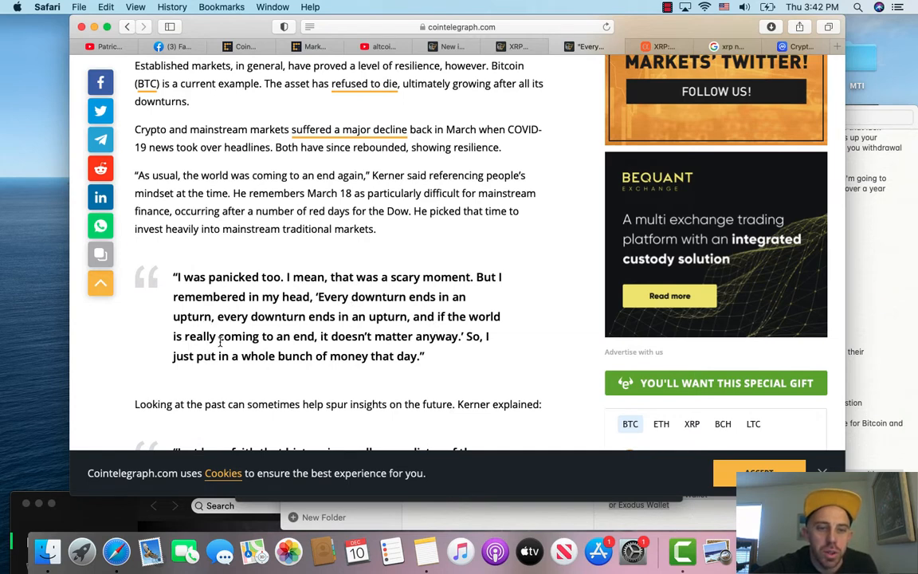
scroll(down, 3)
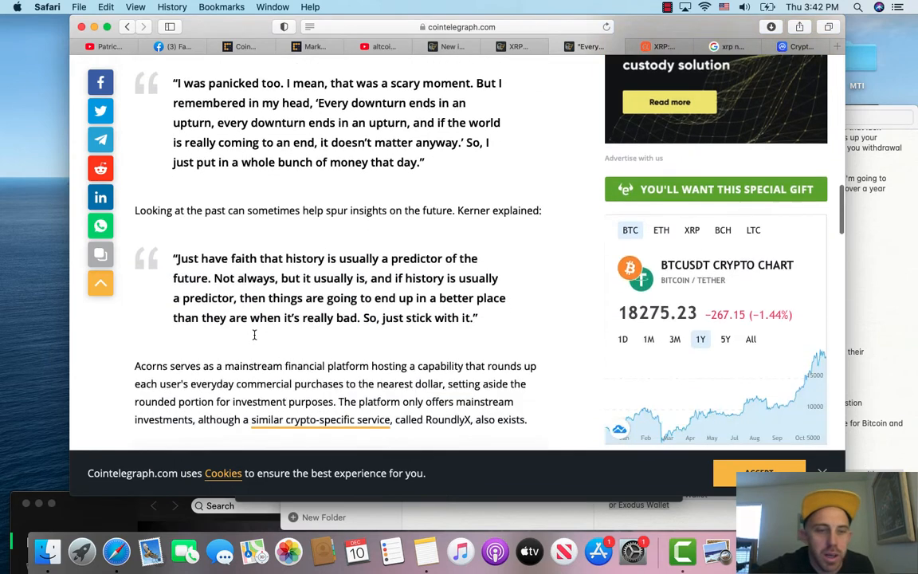
scroll(down, 3)
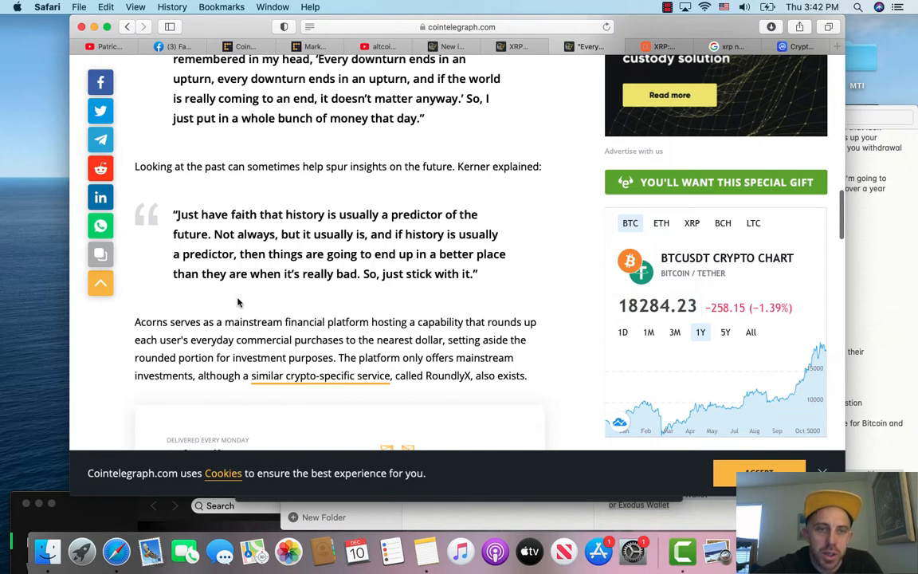
scroll(down, 3)
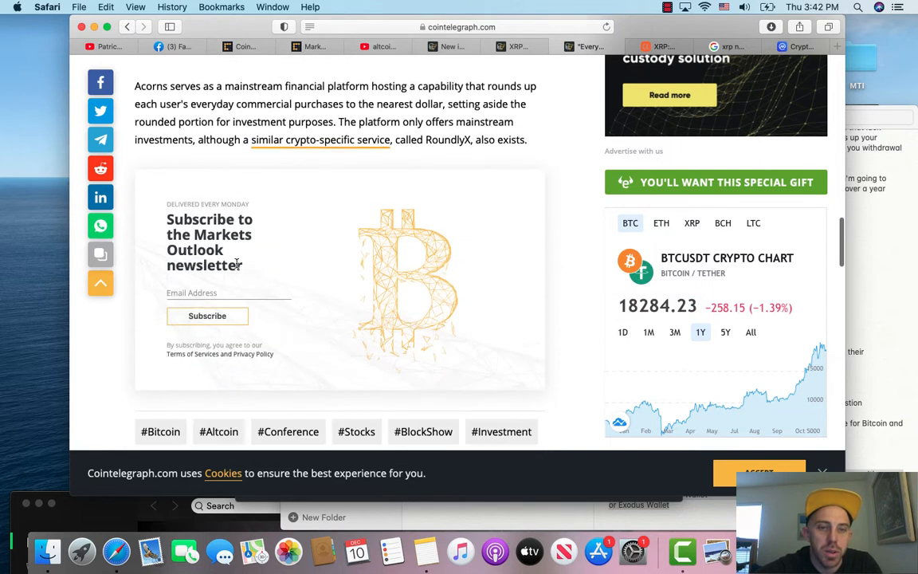
scroll(down, 3)
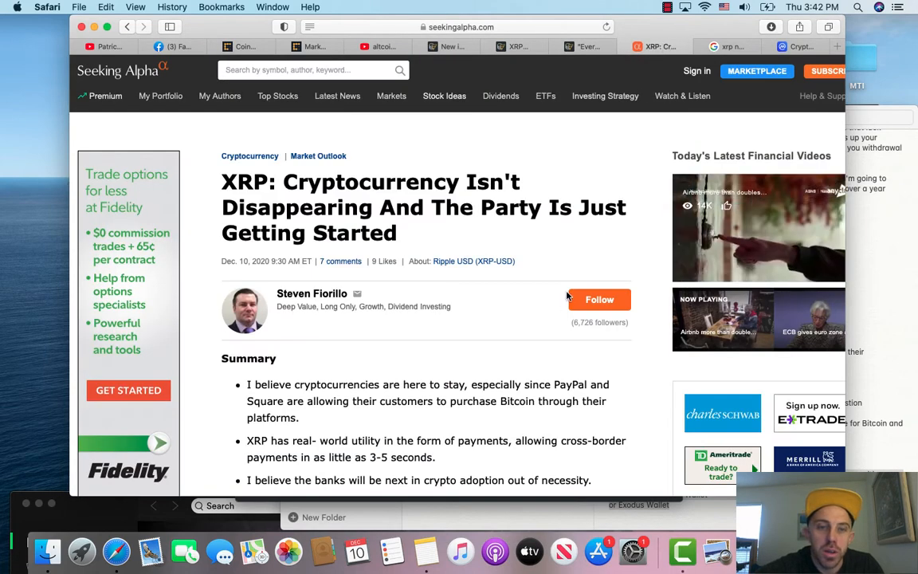
scroll(down, 3)
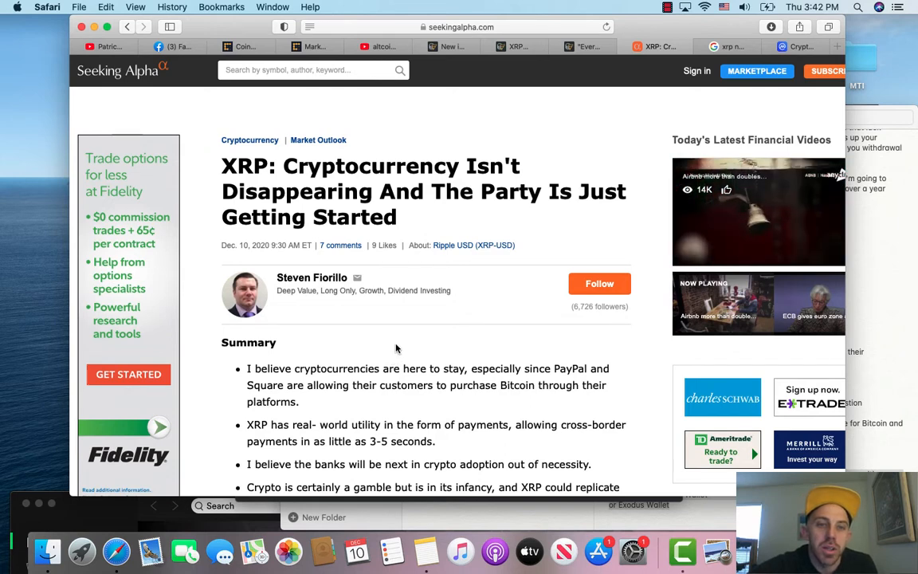
mouse_move(411, 223)
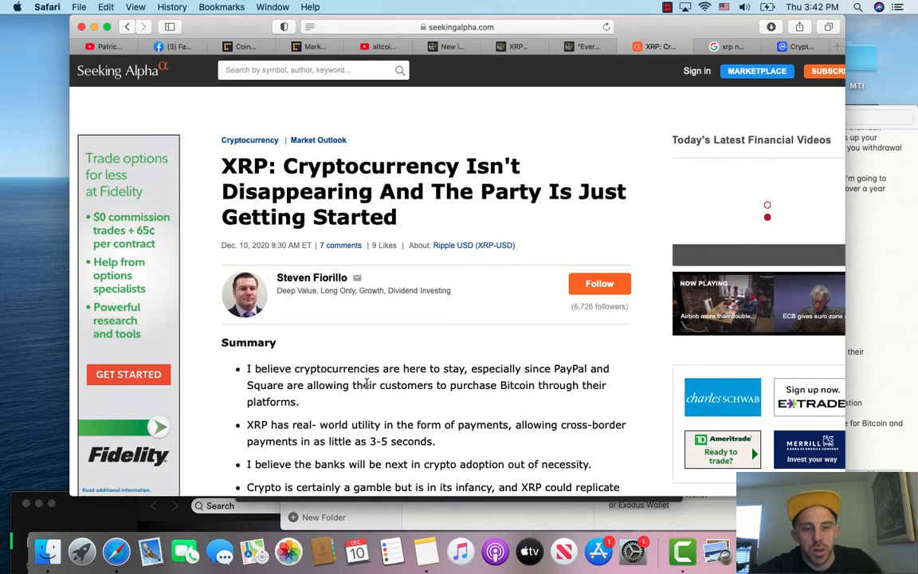
scroll(down, 3)
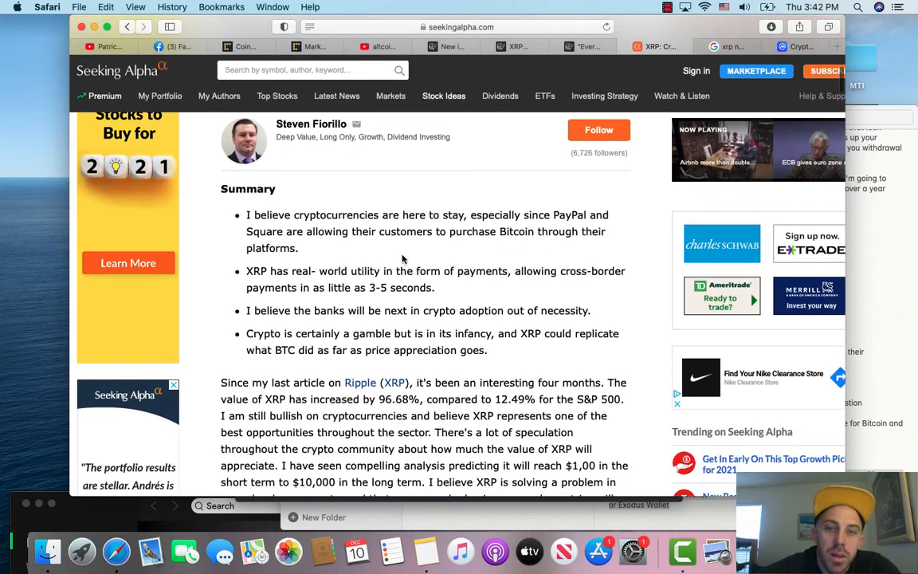
mouse_move(348, 246)
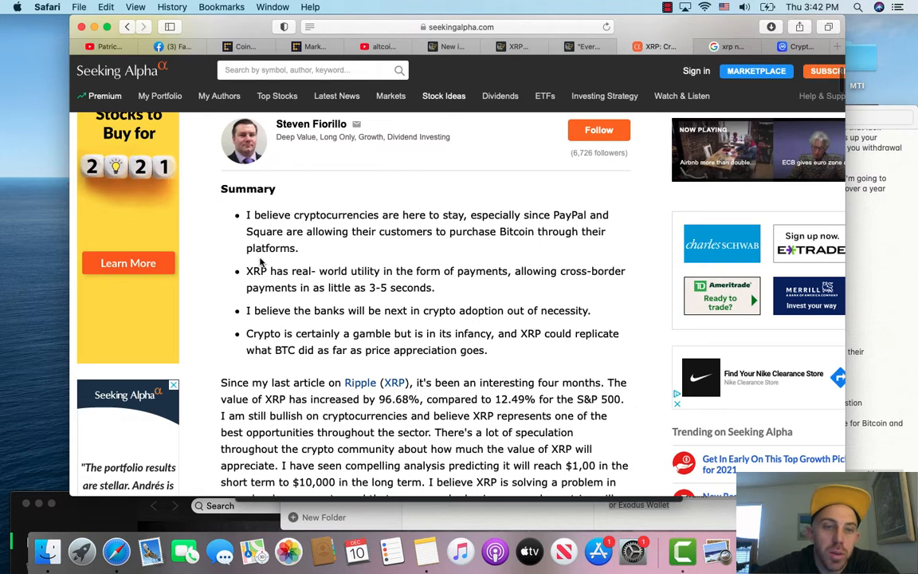
mouse_move(328, 287)
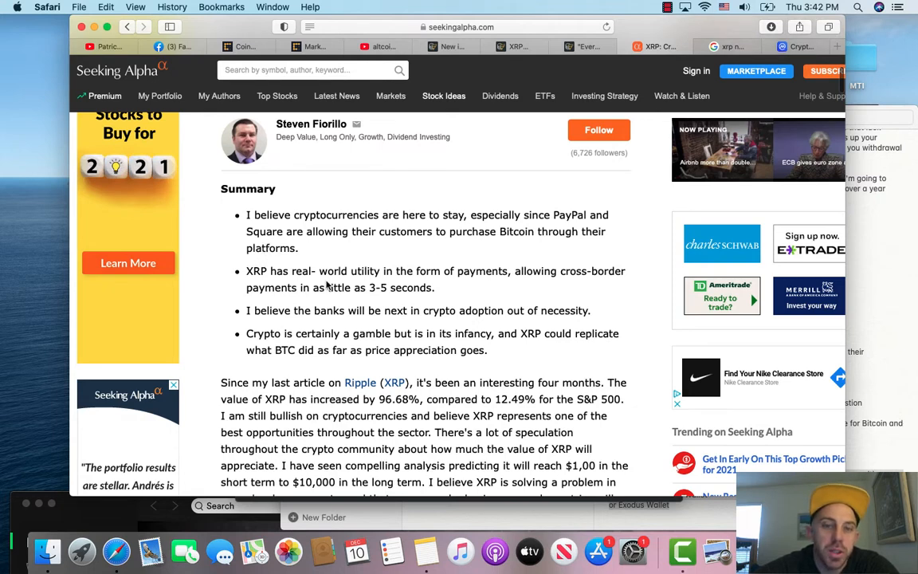
drag(268, 271, 418, 287)
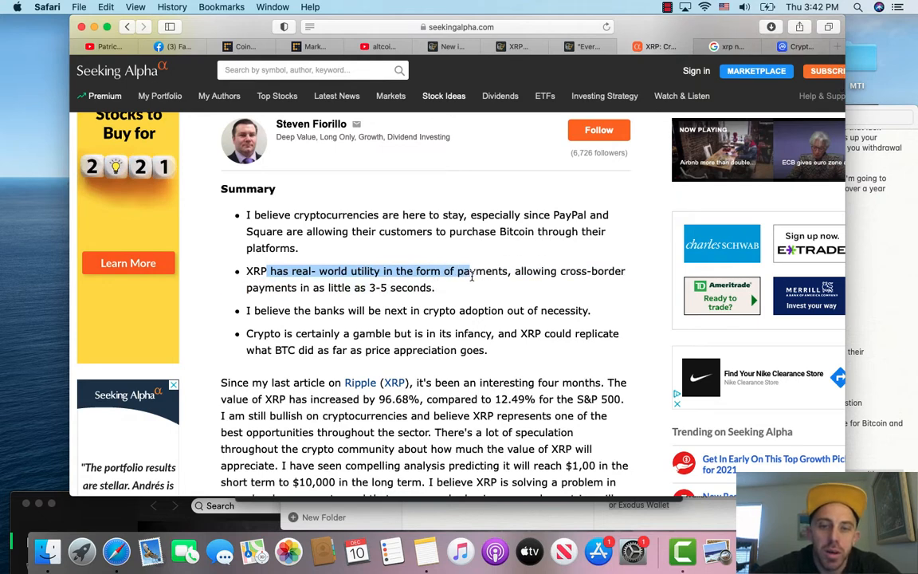
drag(470, 271, 367, 287)
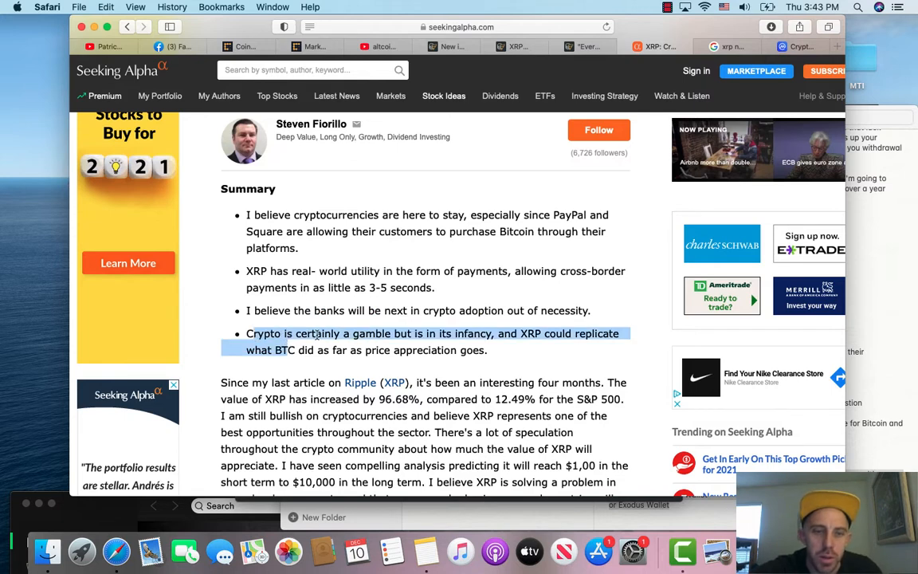
click(585, 356)
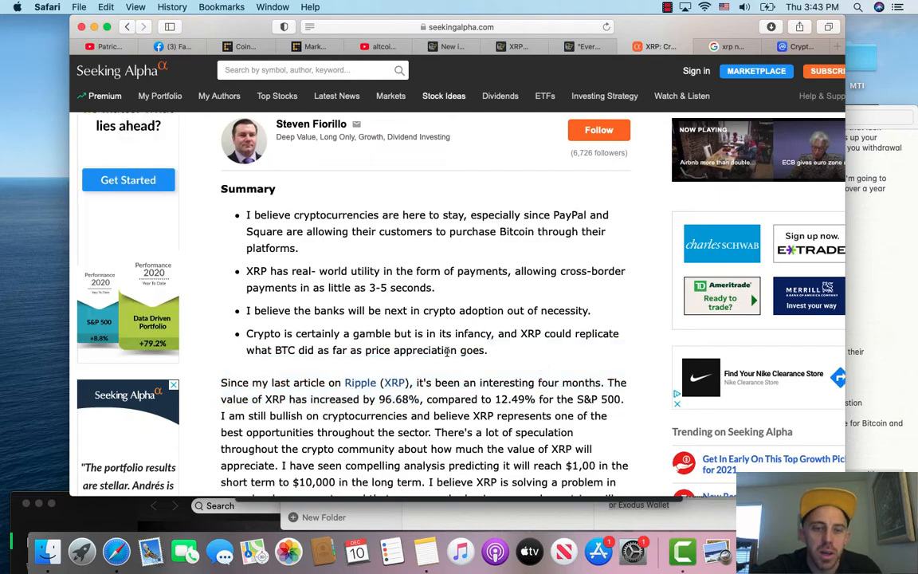
scroll(down, 3)
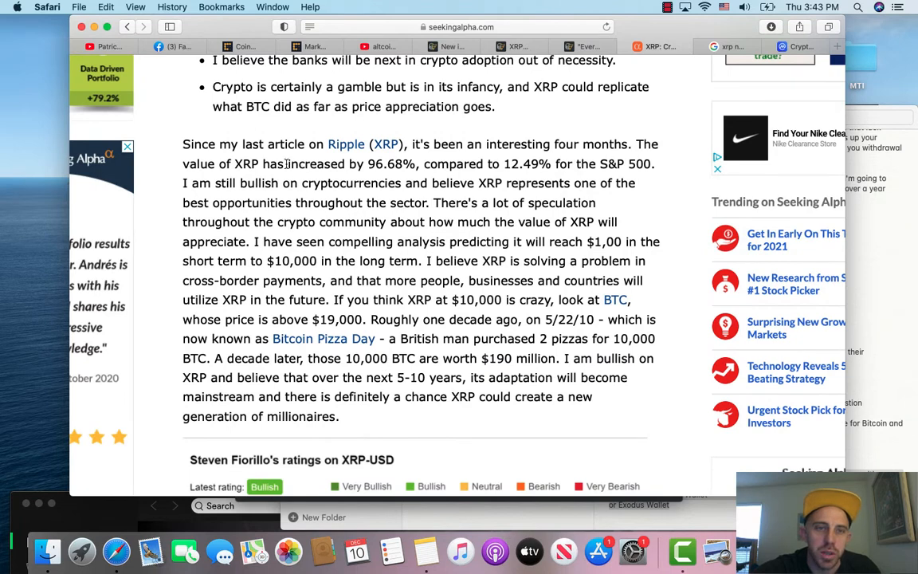
drag(265, 162, 383, 163)
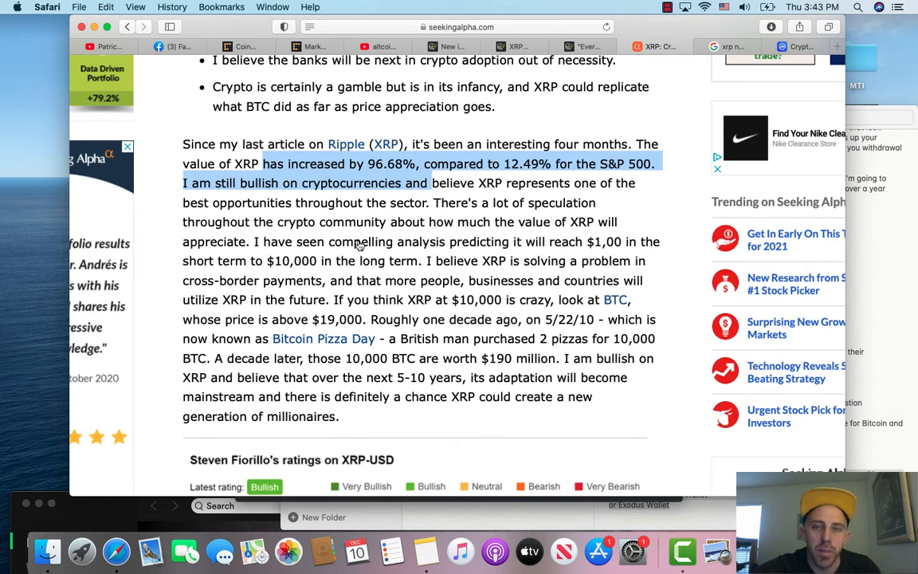
mouse_move(558, 315)
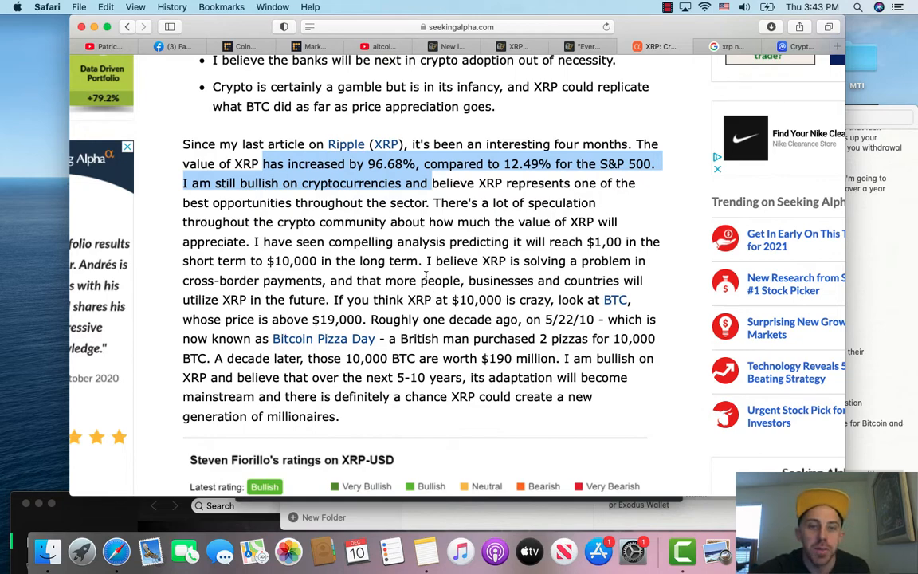
scroll(down, 3)
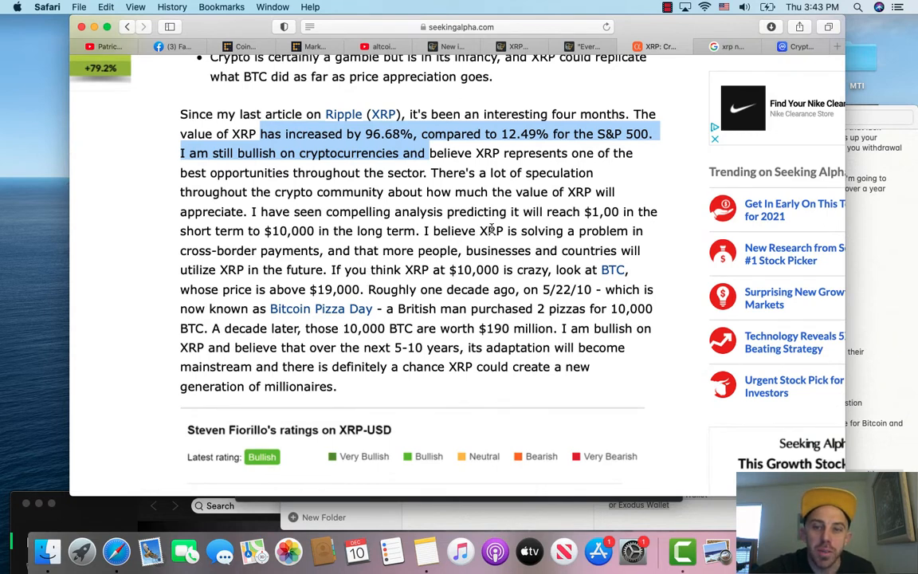
mouse_move(609, 225)
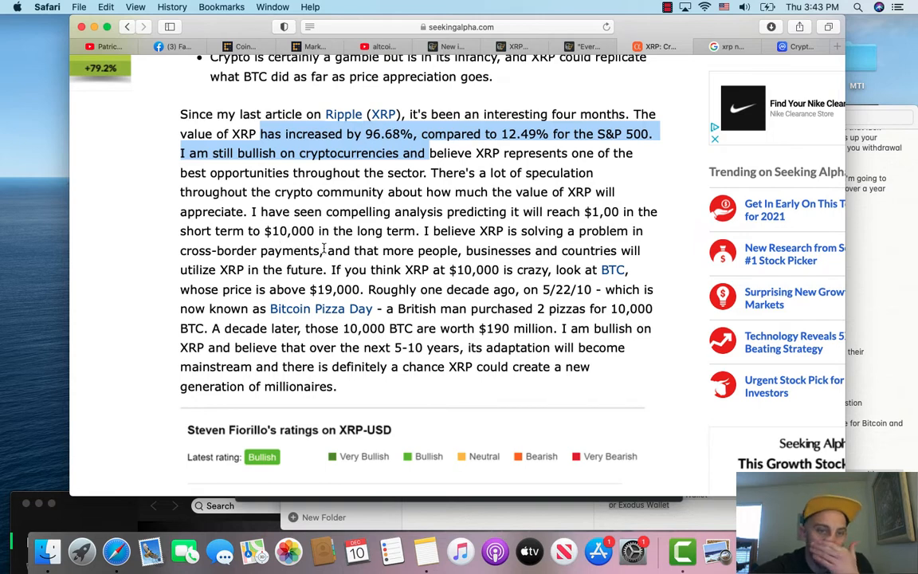
mouse_move(548, 246)
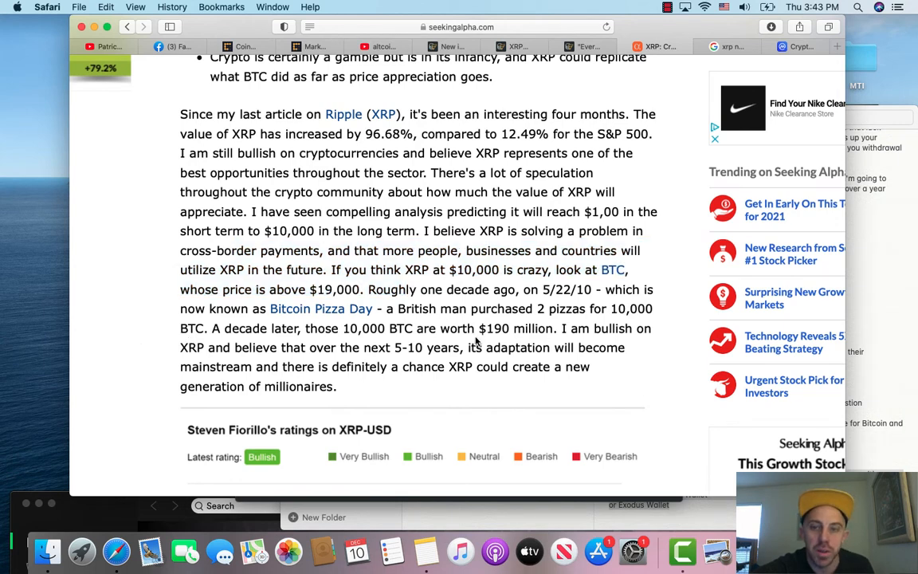
Highlight the closing phrases on the next 5-10 years and XRP creating millionaires.
scroll(down, 3)
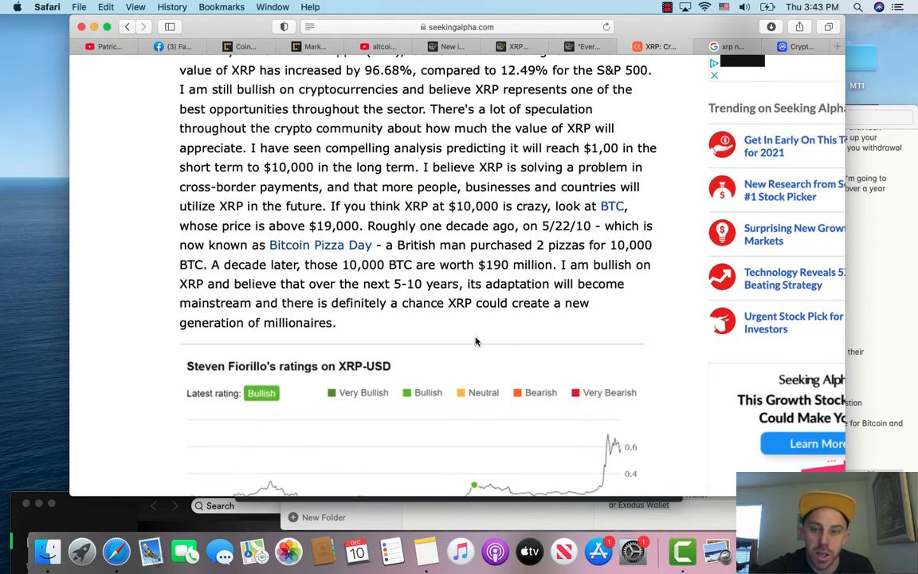
drag(322, 284, 407, 284)
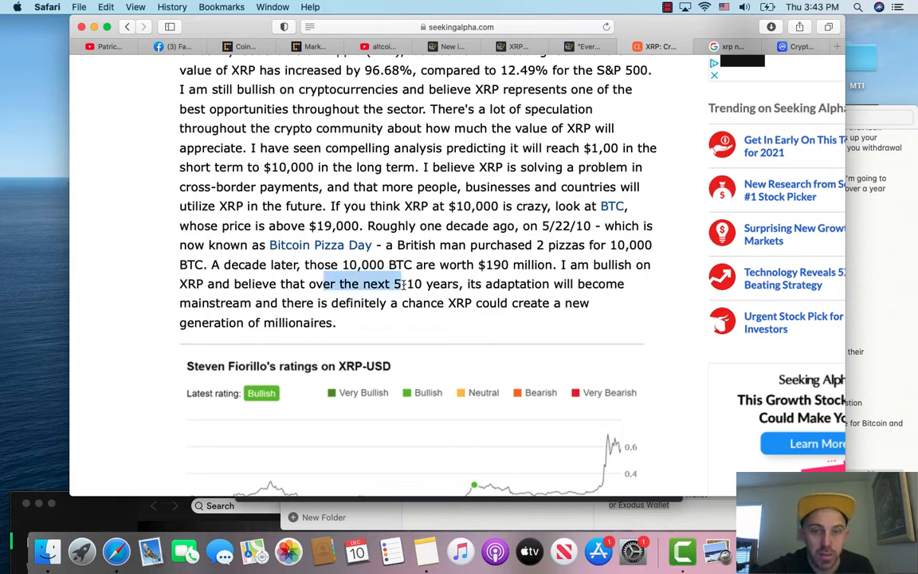
click(606, 327)
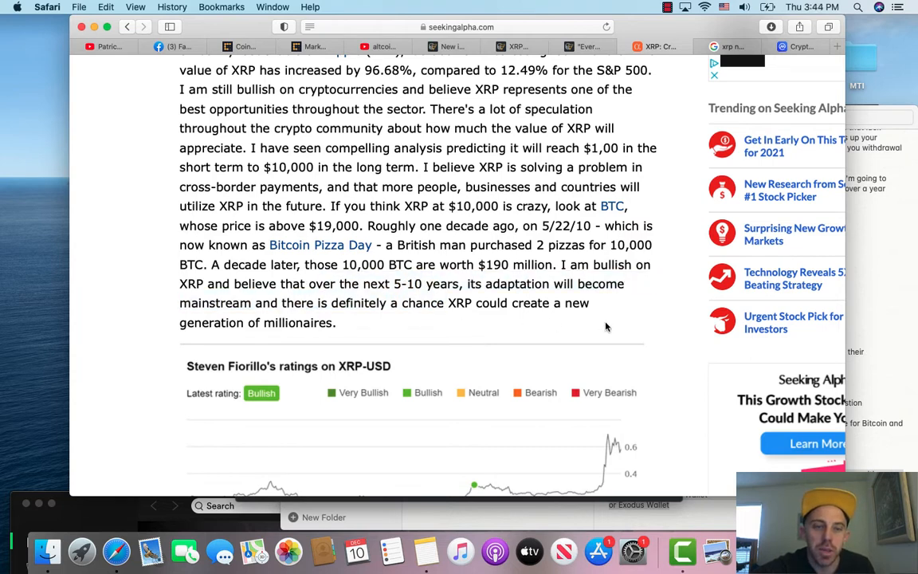
mouse_move(491, 309)
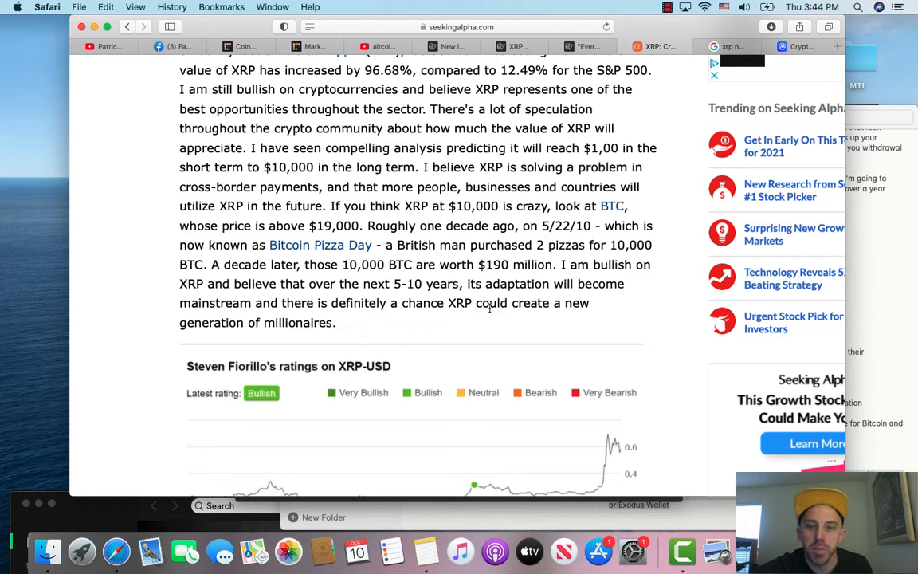
drag(306, 303, 507, 302)
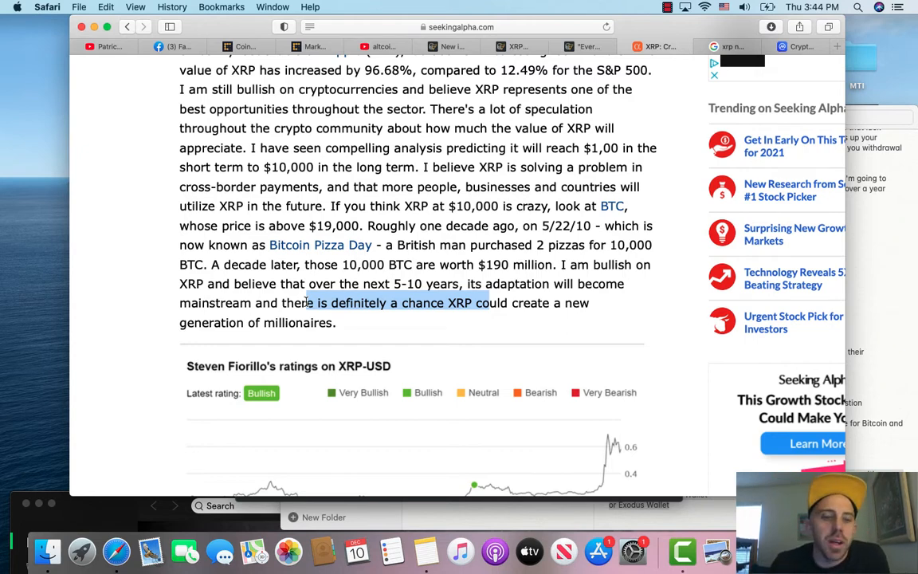
mouse_move(335, 226)
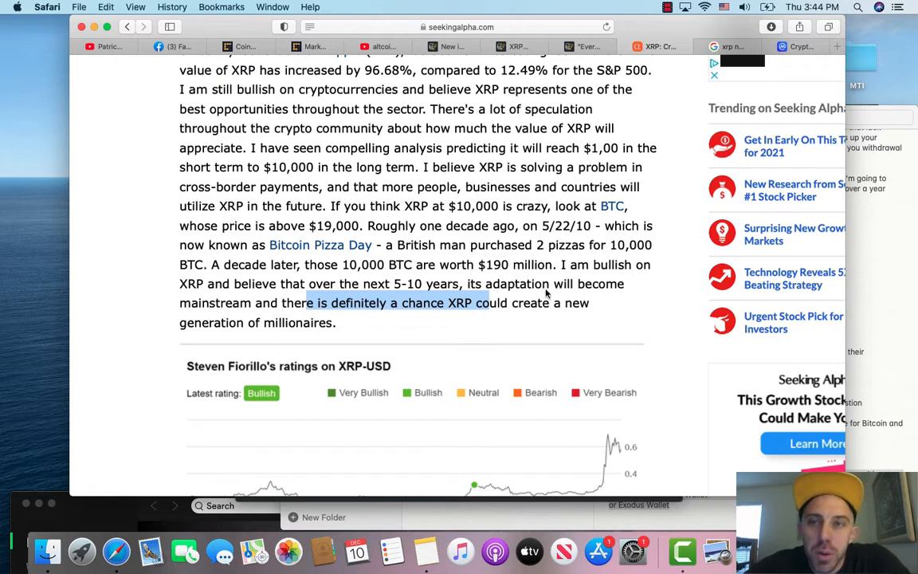
mouse_move(657, 319)
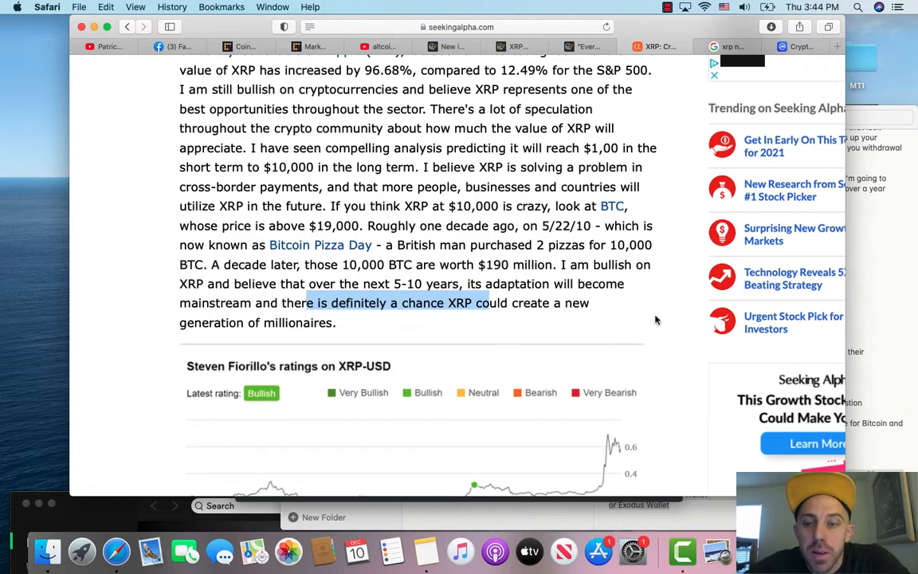
mouse_move(199, 91)
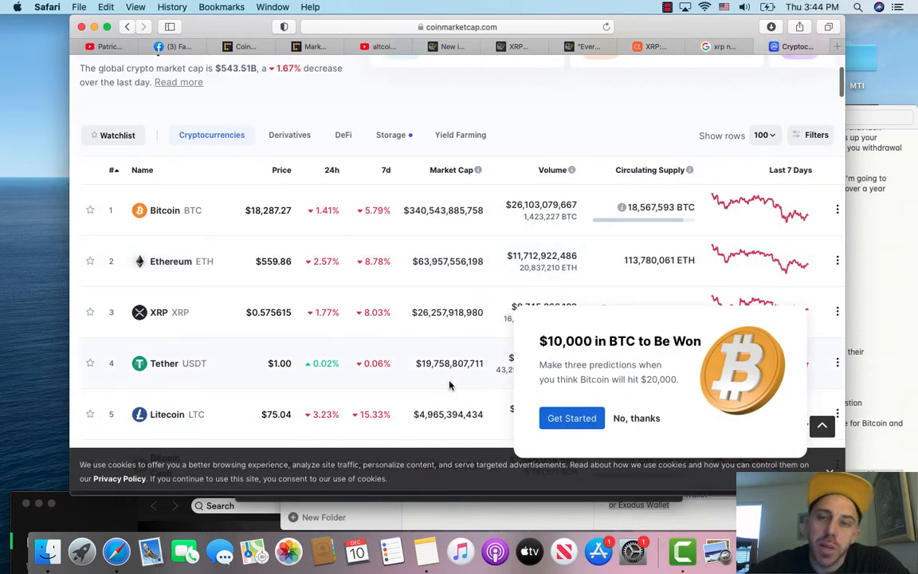
click(668, 6)
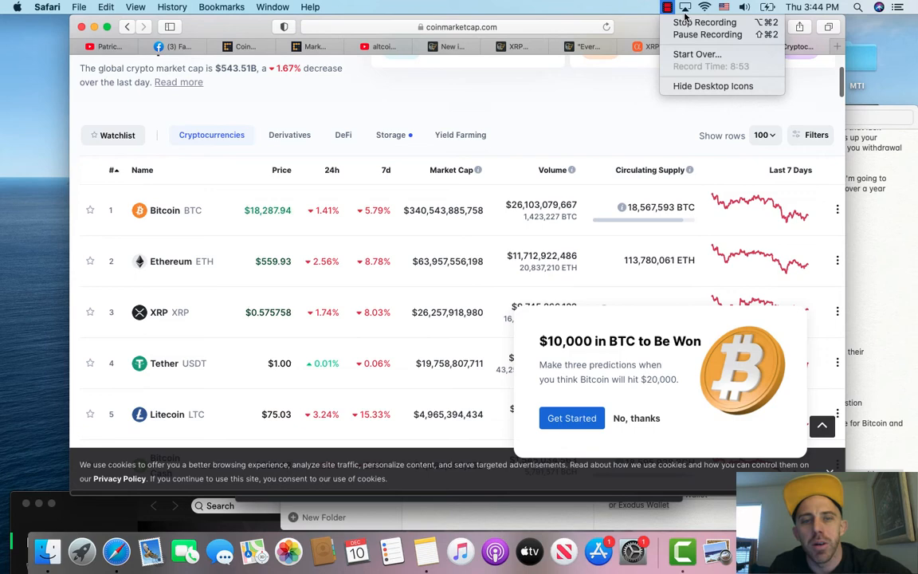
mouse_move(705, 23)
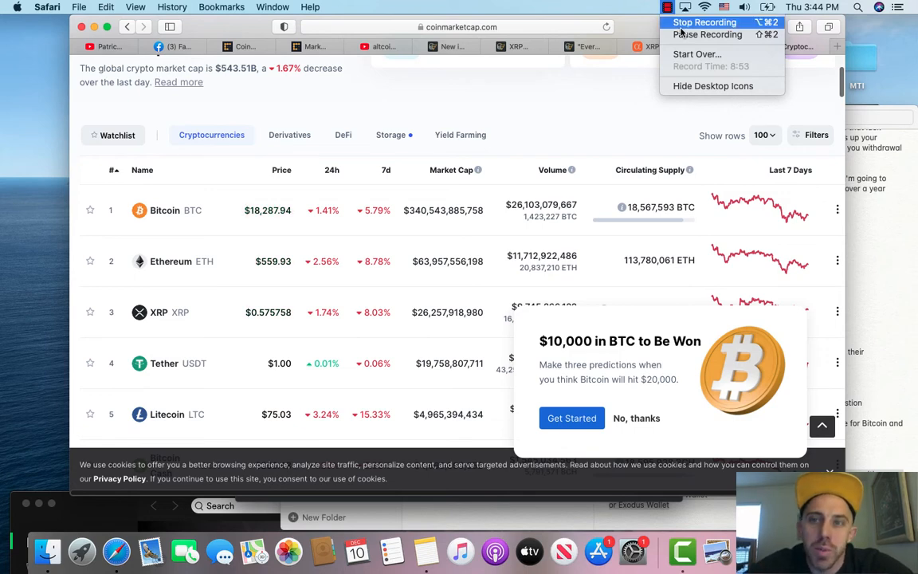